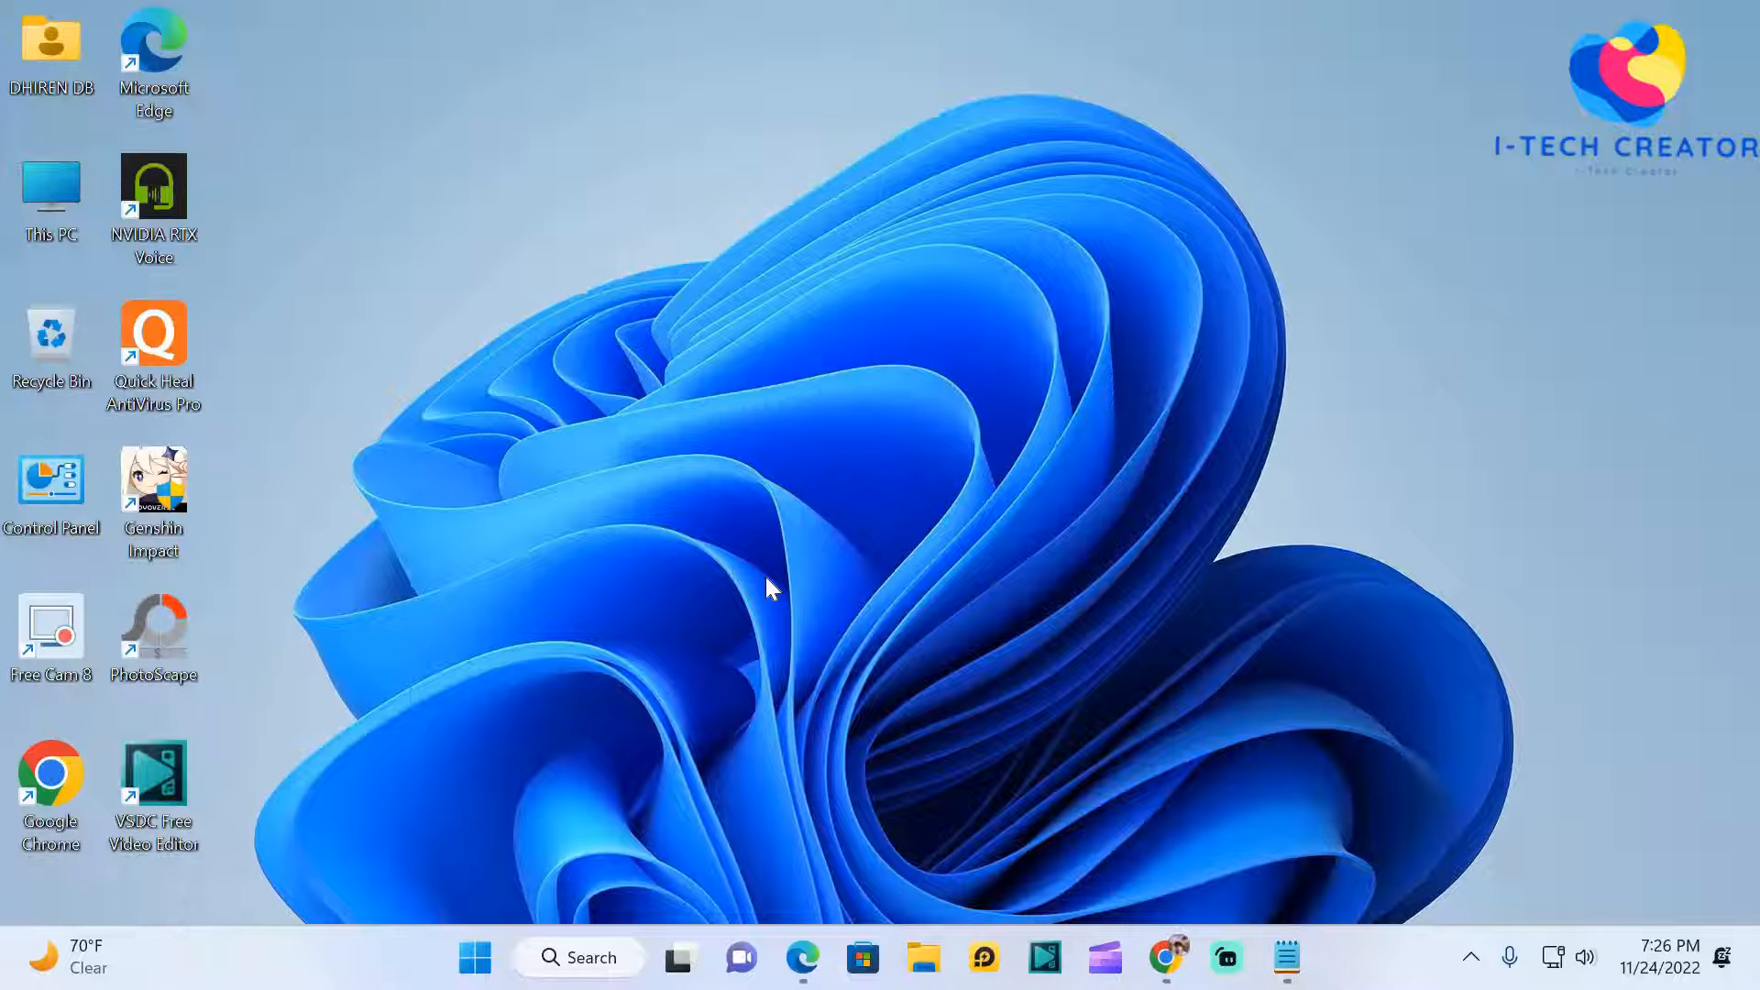
Show the properties of the DIBAKAR ECI (H:) drive from This PC (FAT32, 14.4 GB).
click(922, 957)
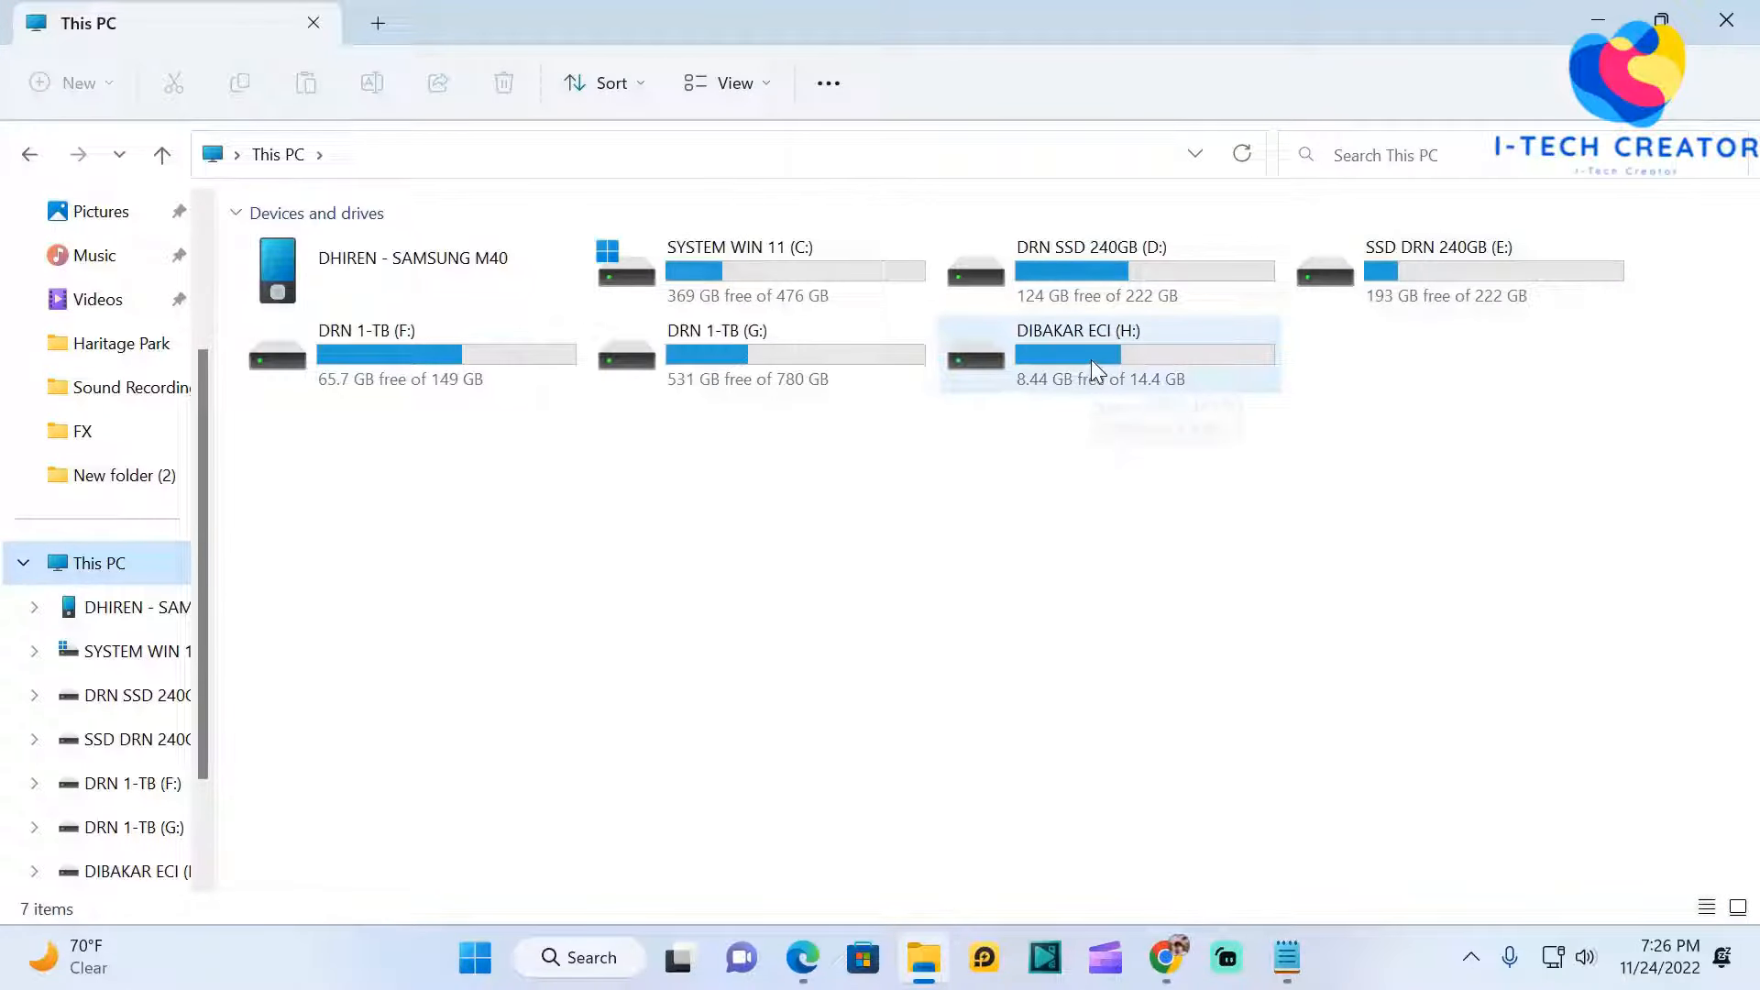
click(1105, 349)
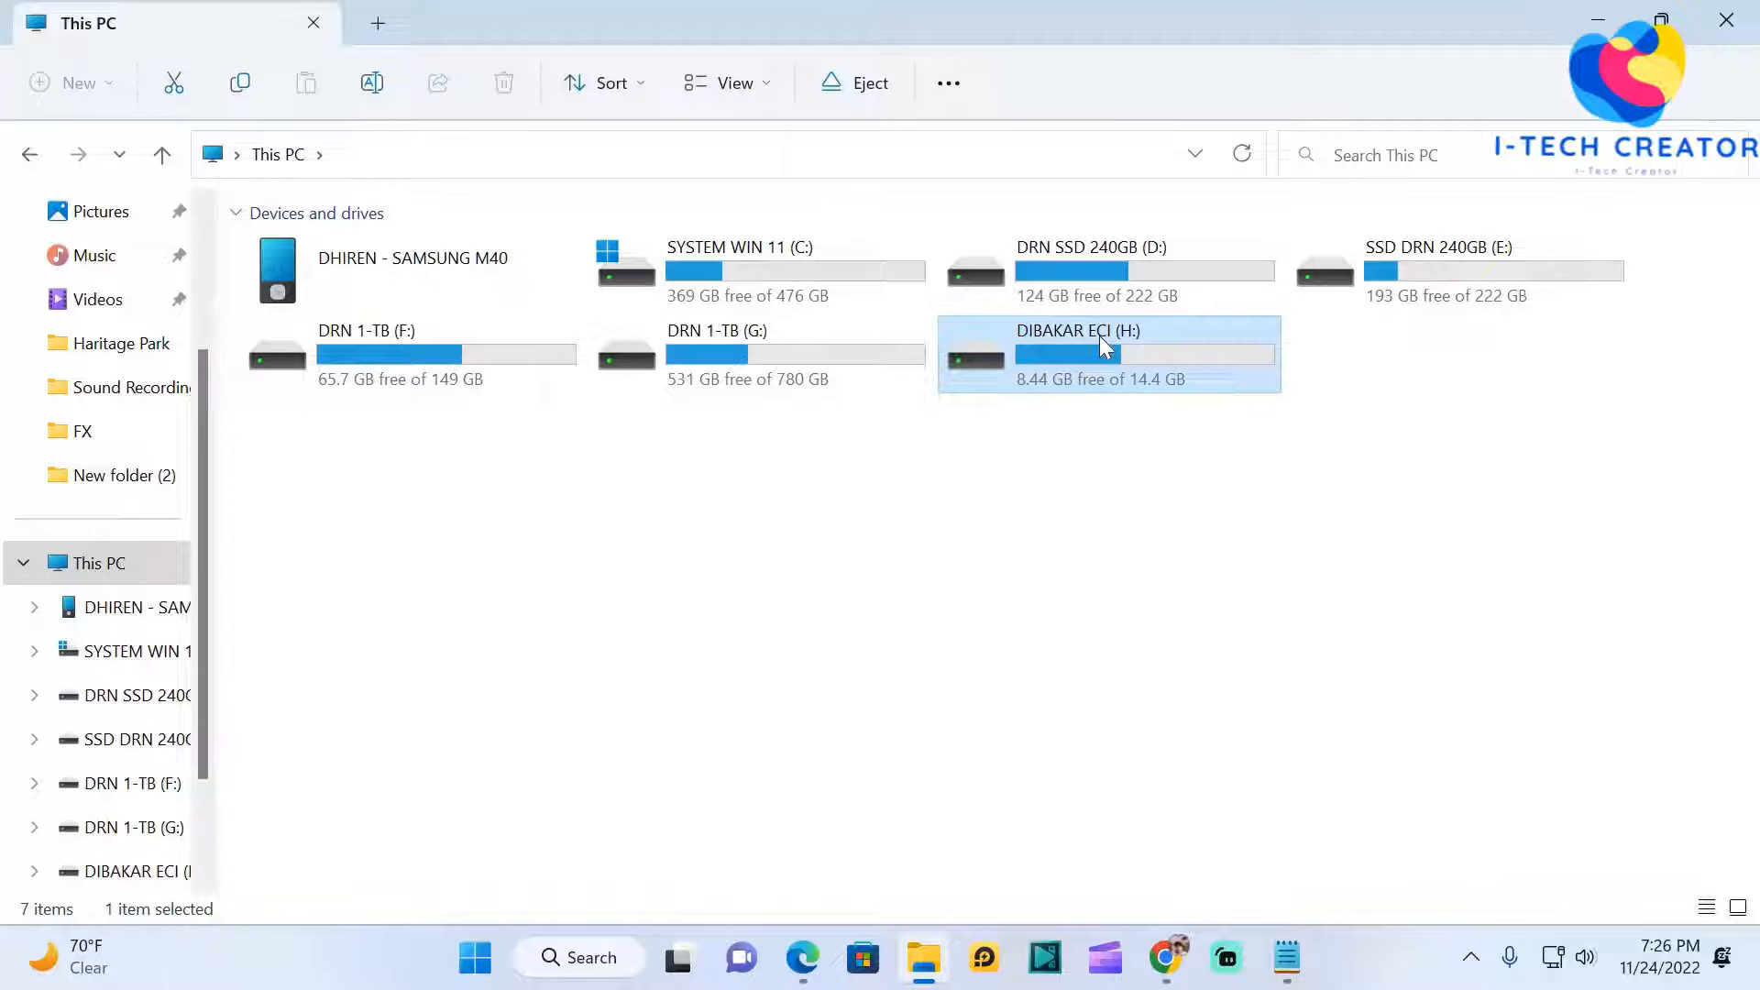
right_click(1100, 347)
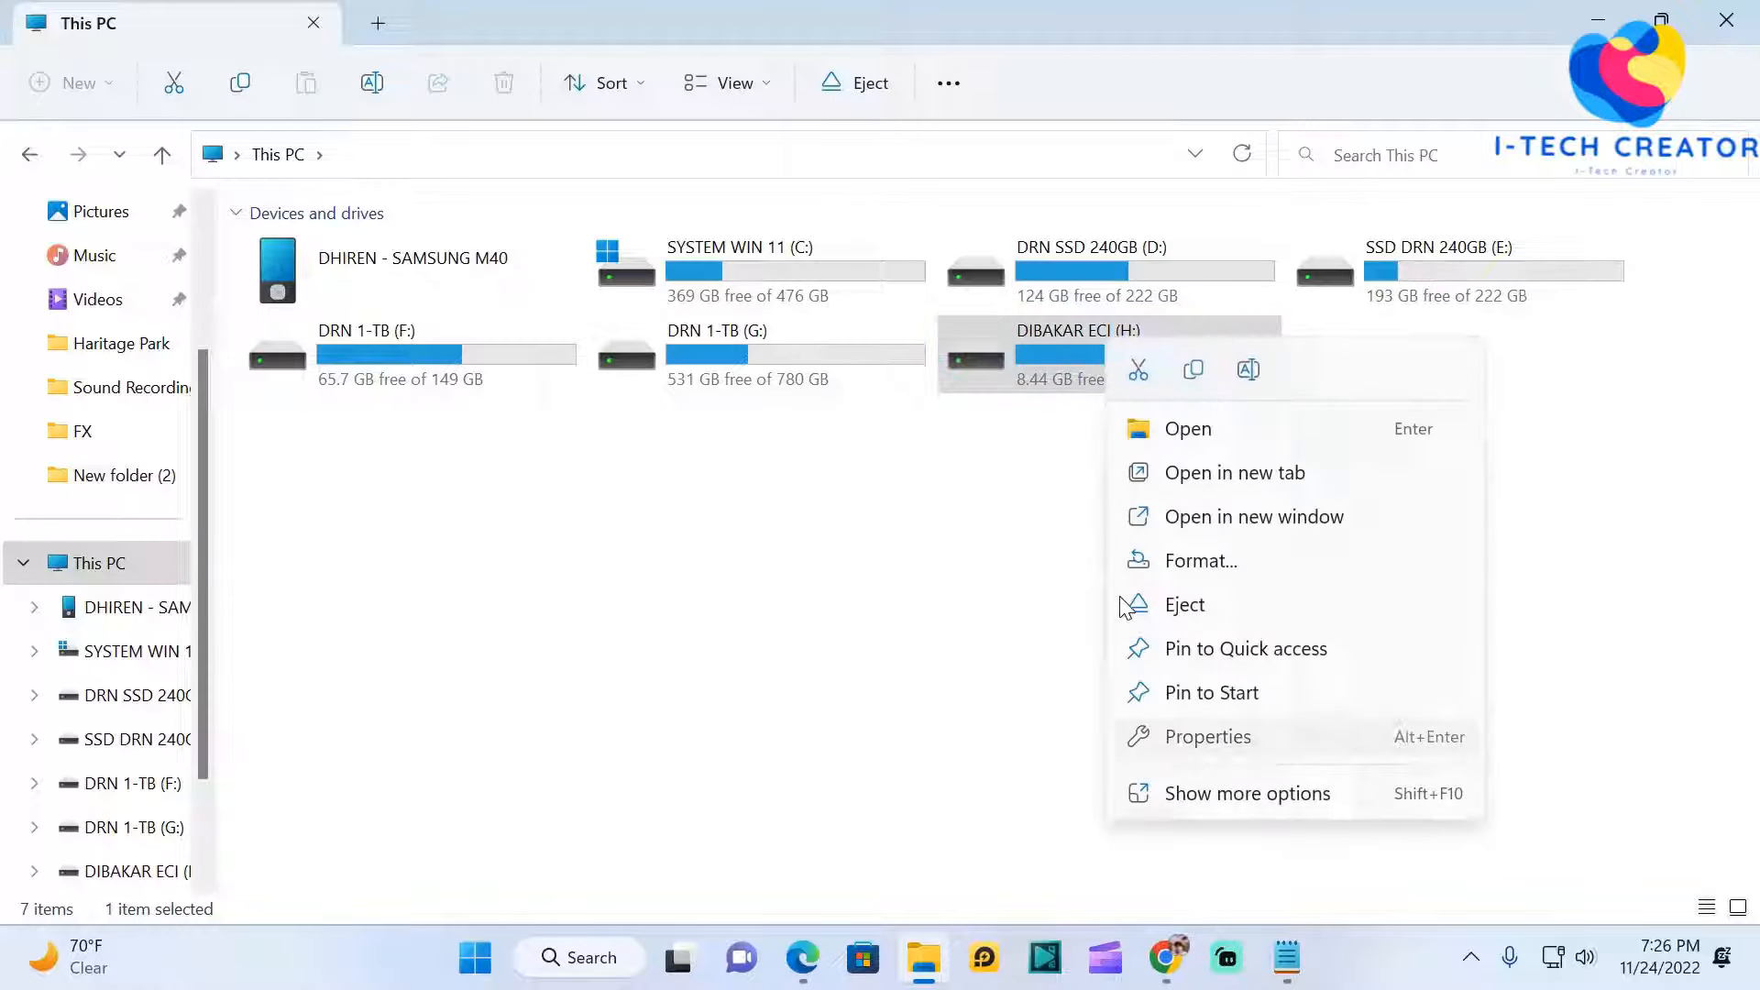
click(1209, 737)
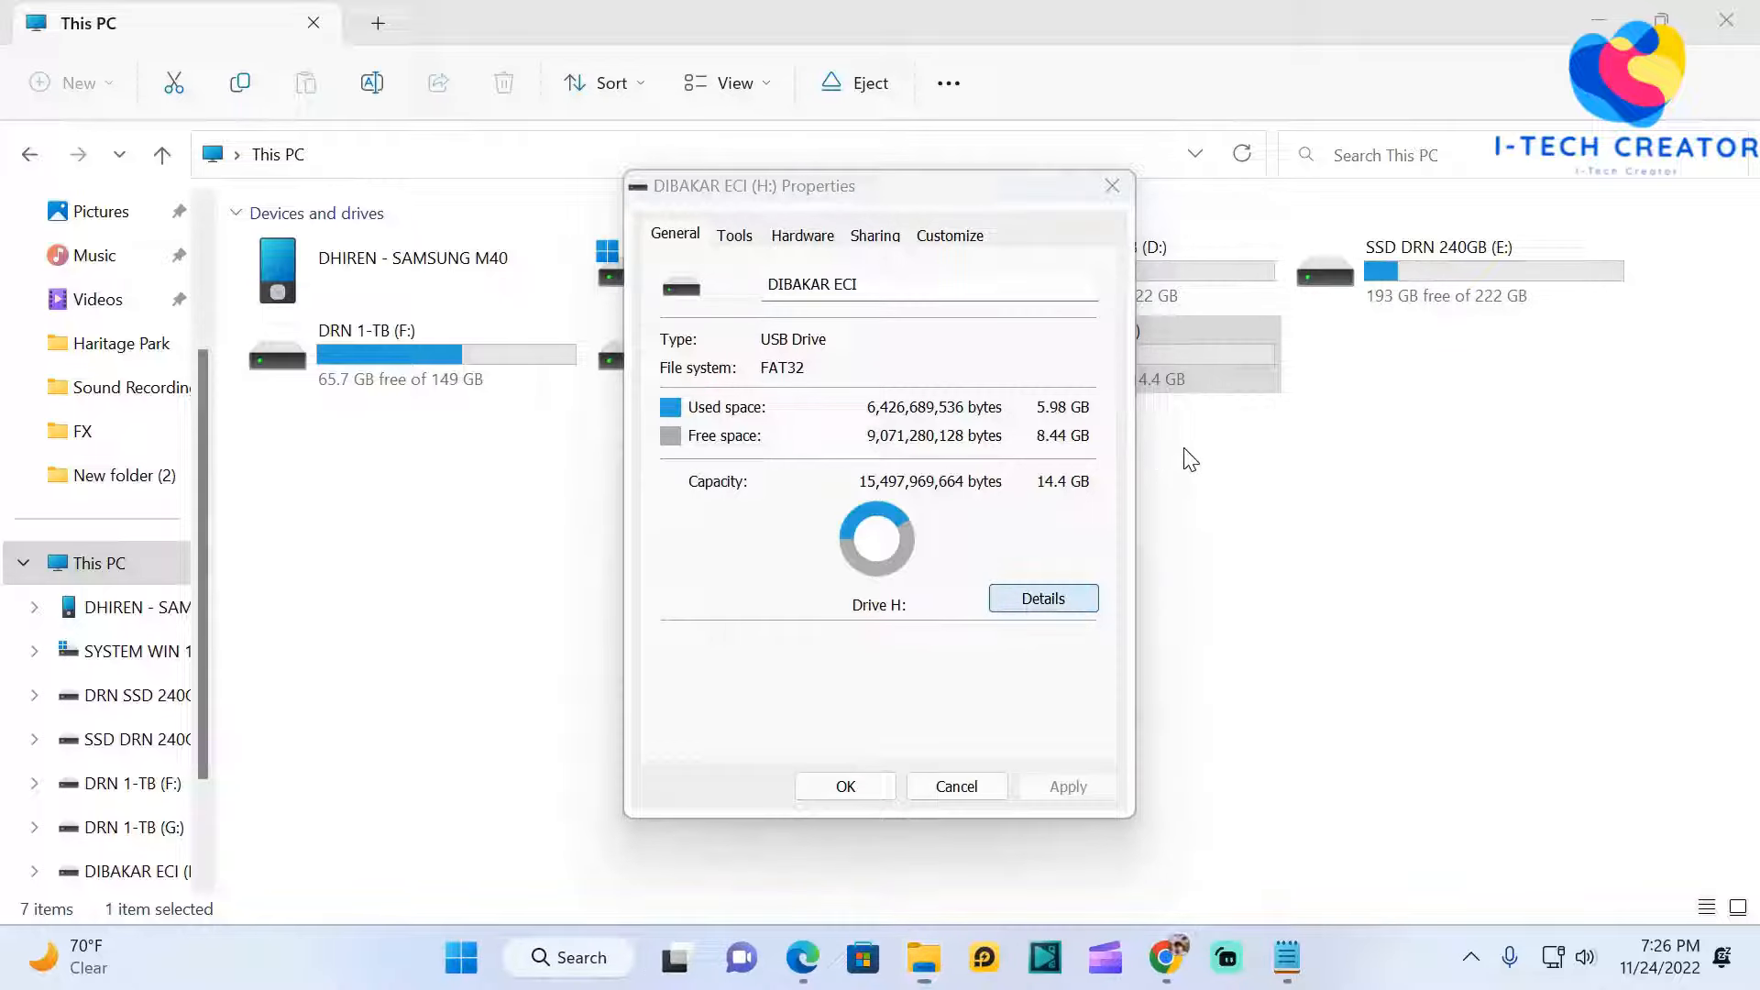
click(1041, 598)
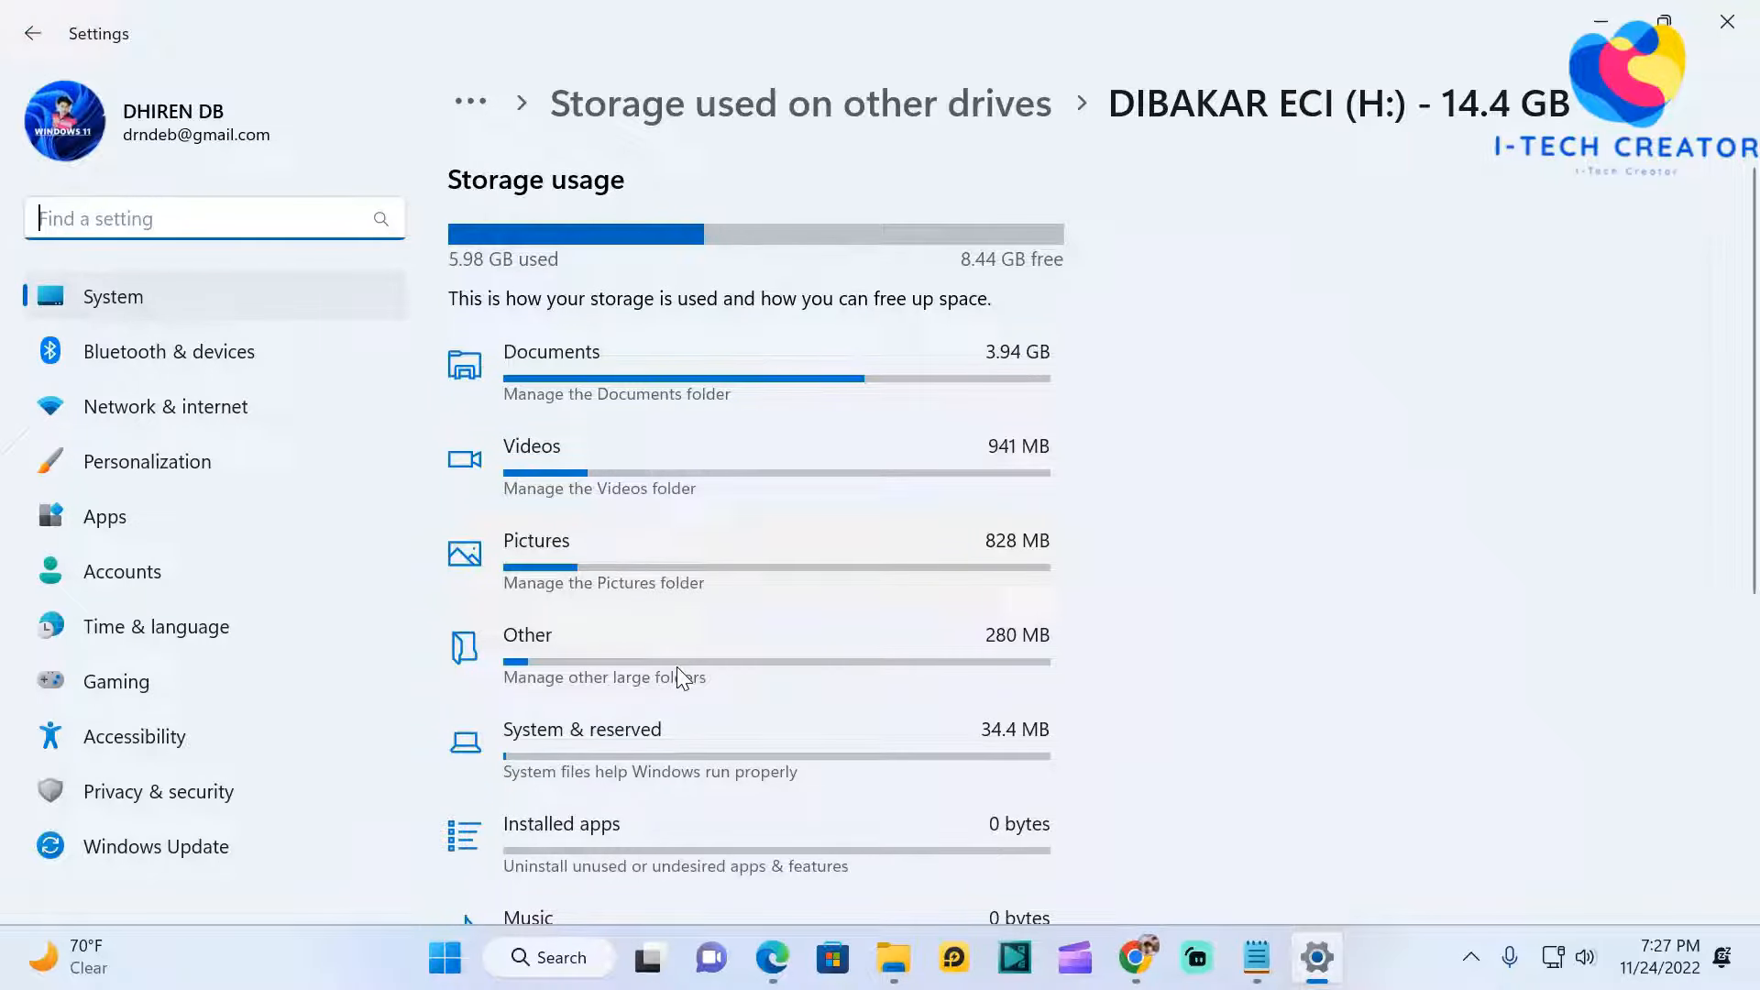
scroll(down, 3)
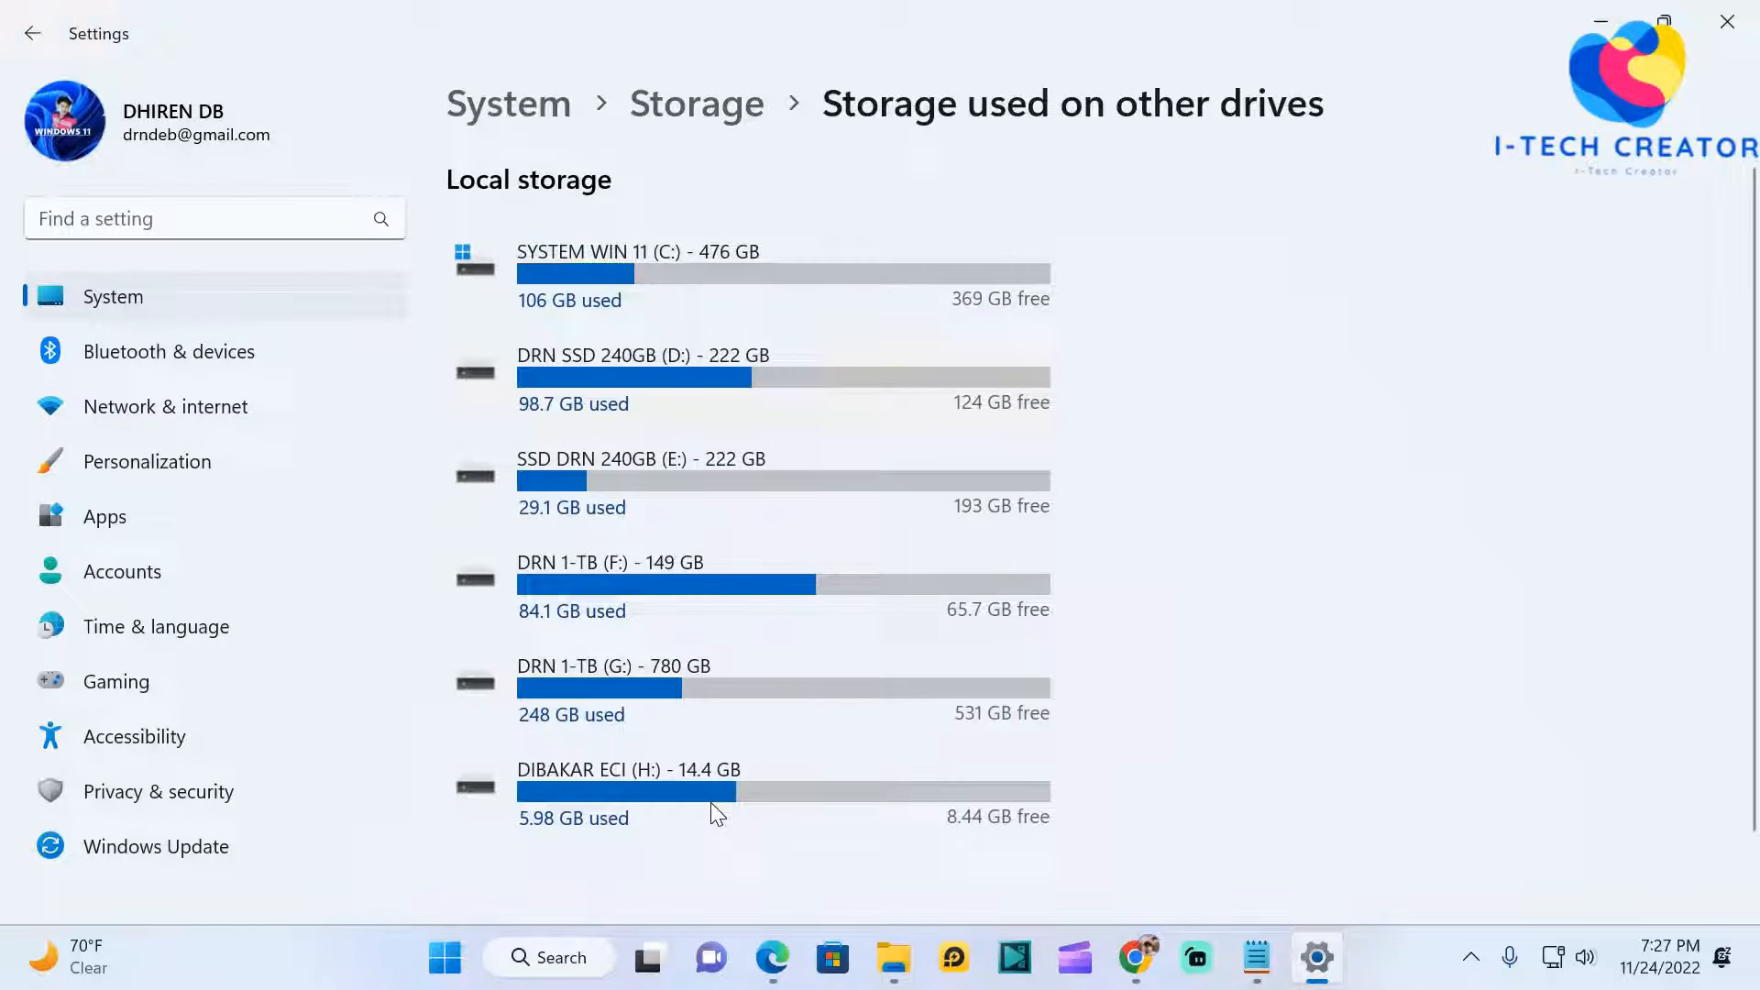
mouse_move(832, 833)
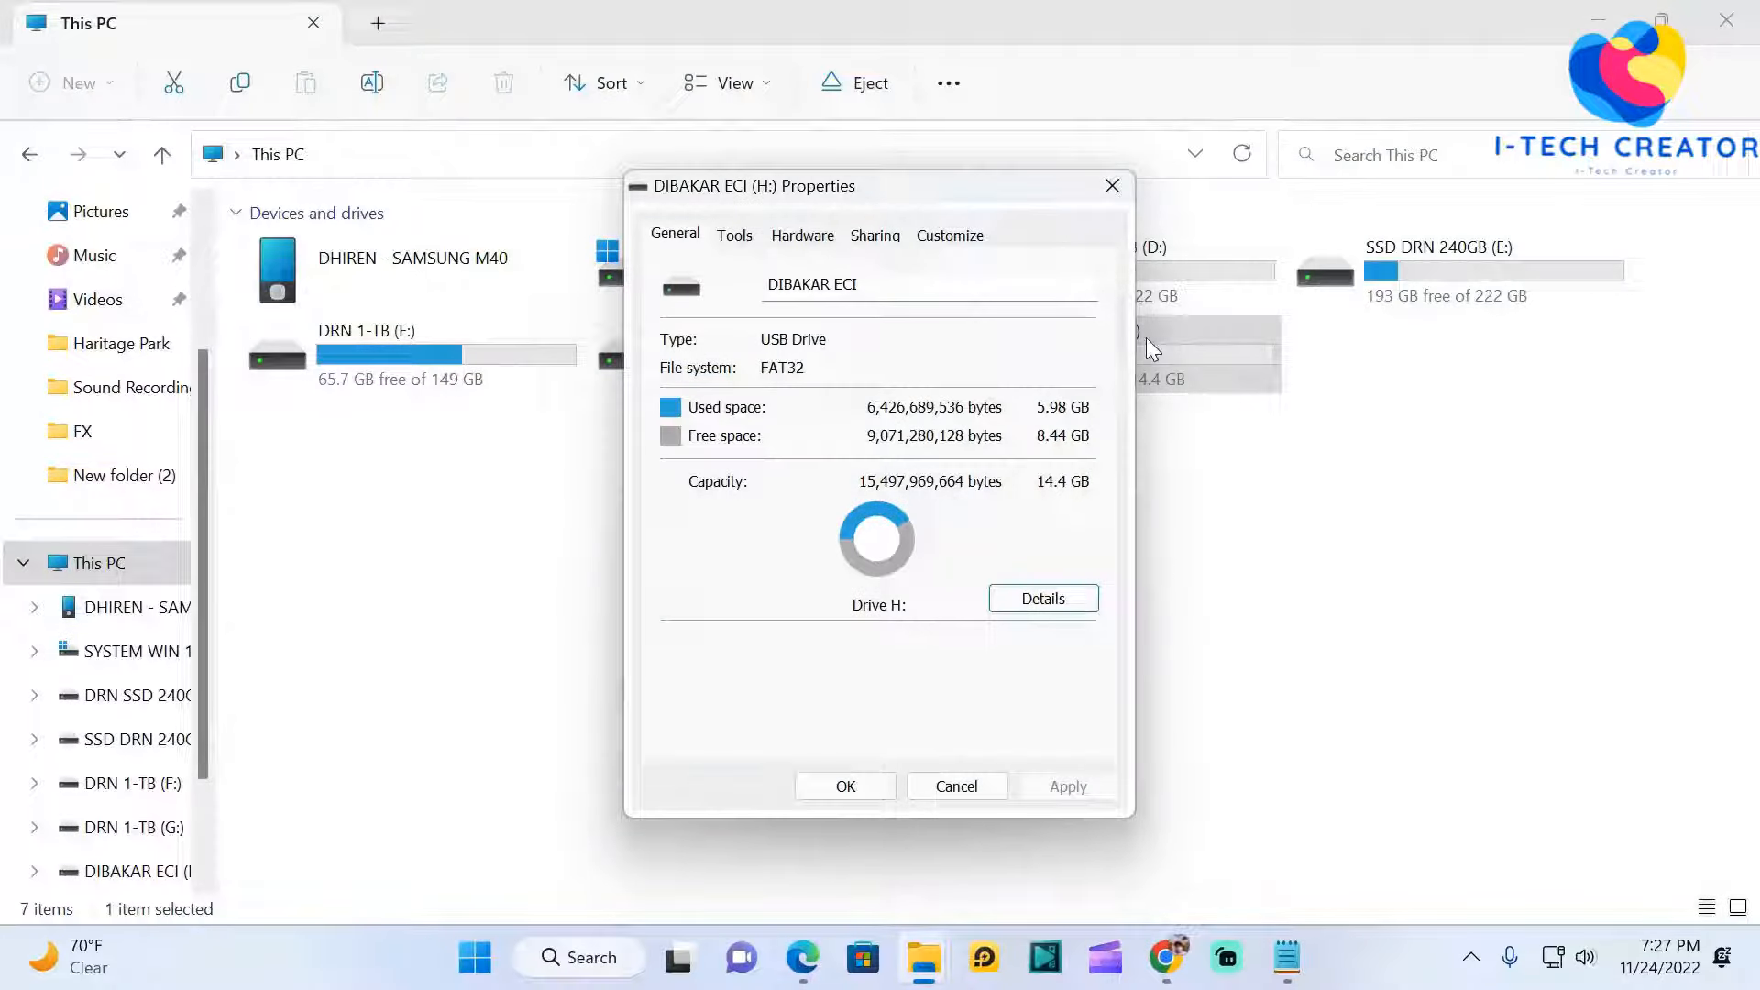
Dismiss the drive properties dialog, returning to the desktop.
click(844, 787)
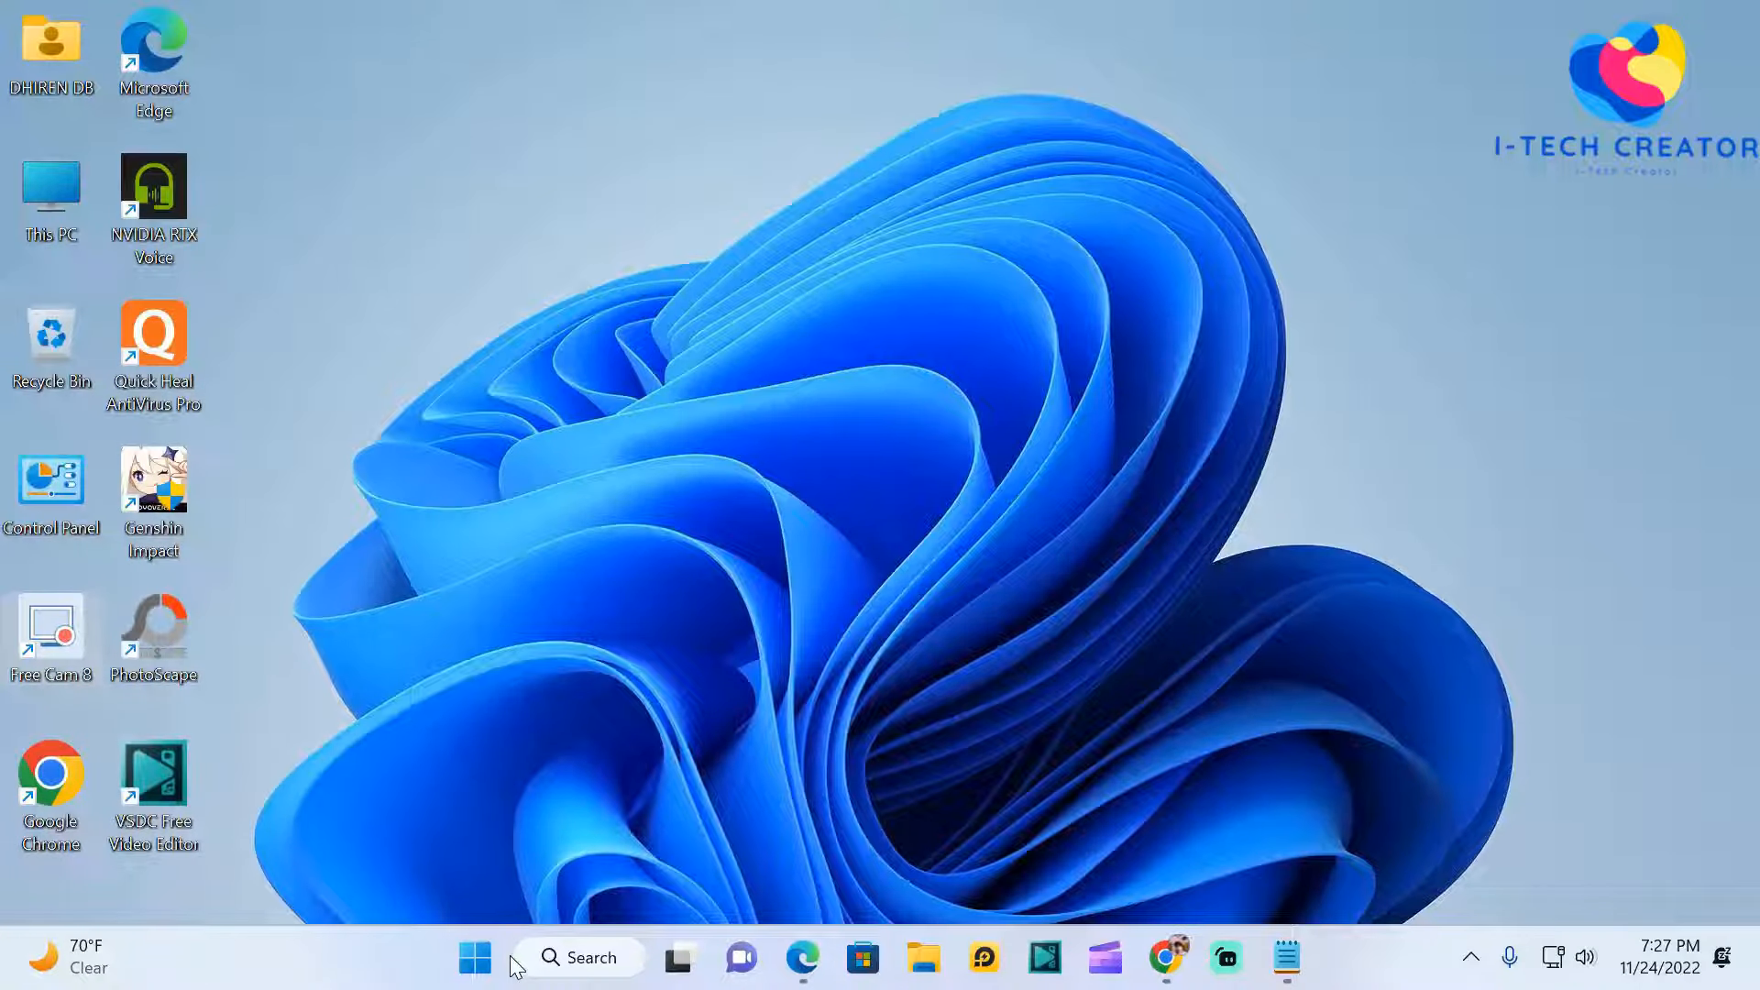
Search 'cm' from Start and run Command Prompt as administrator.
click(473, 957)
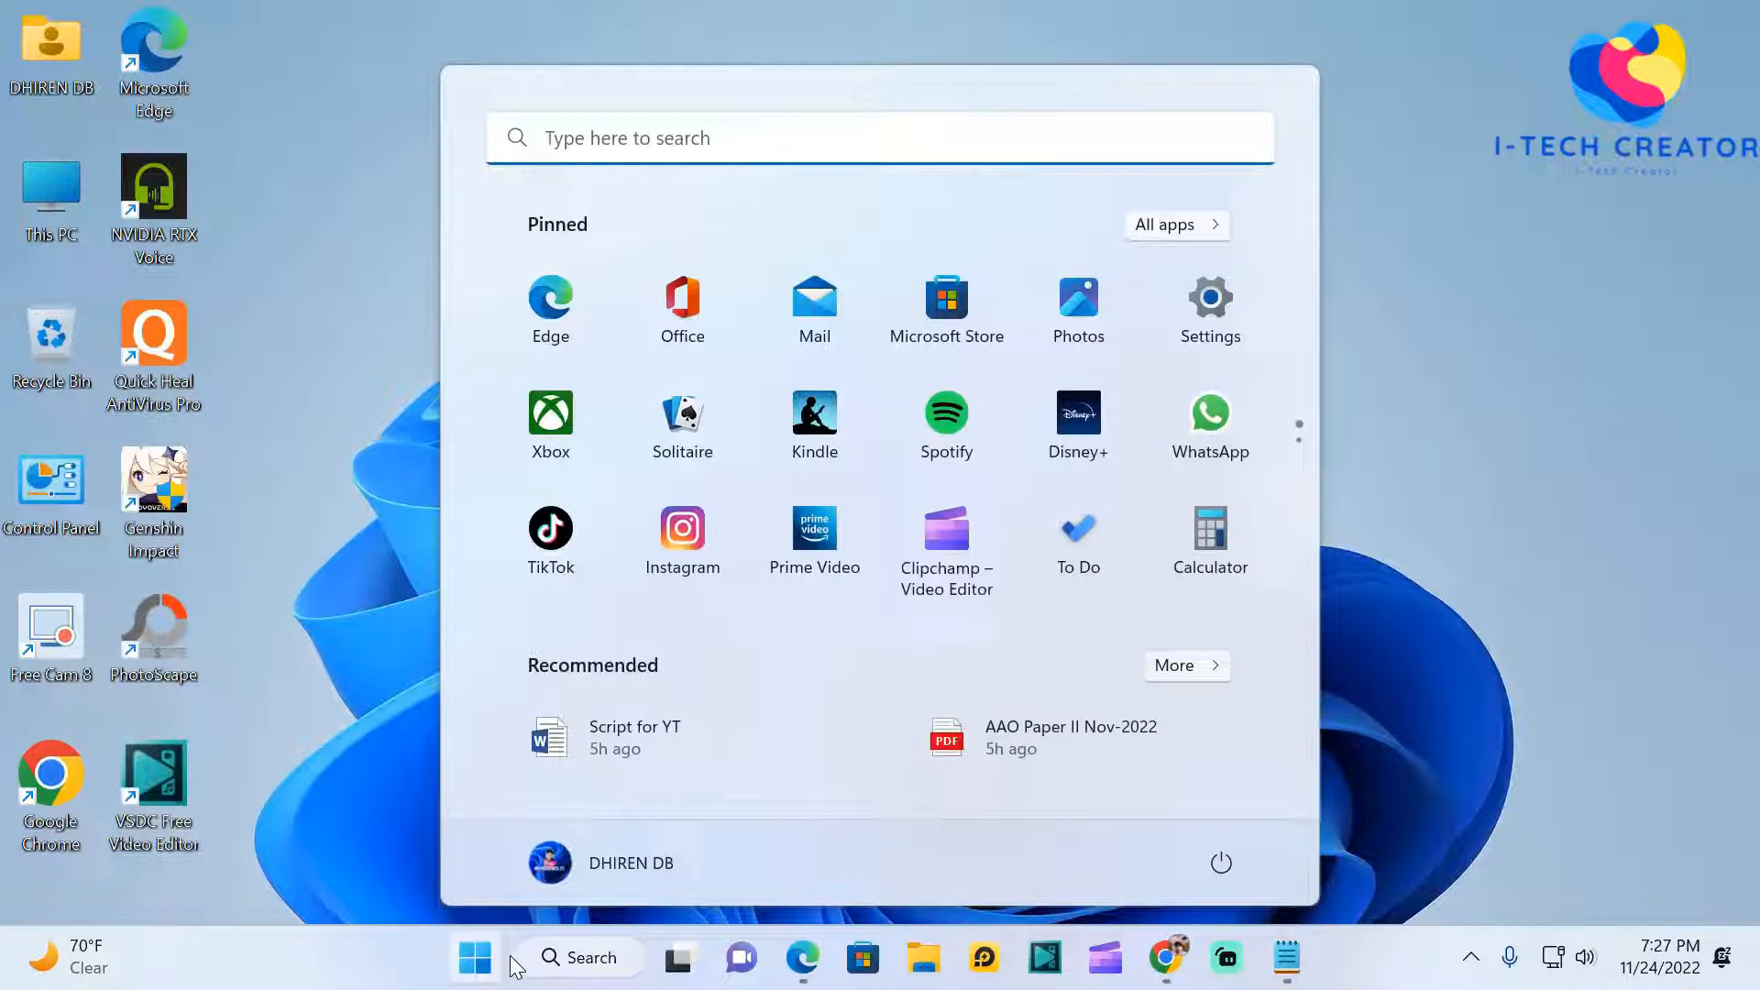
text(c)
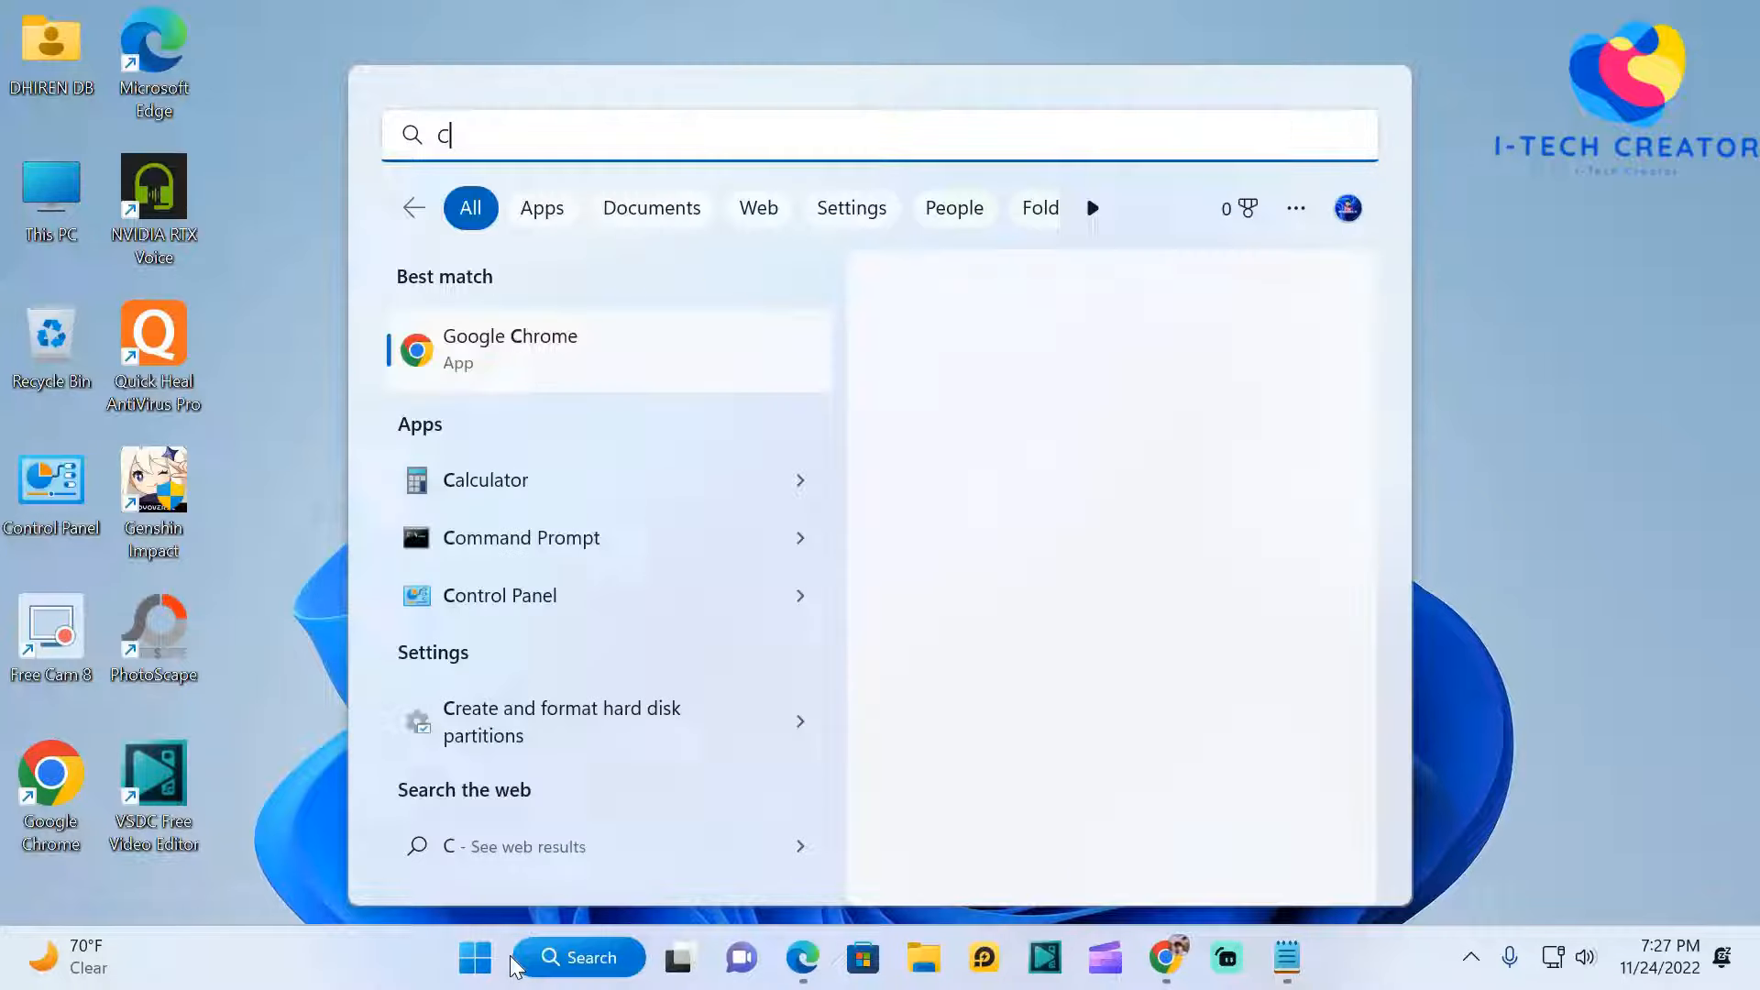
text(M)
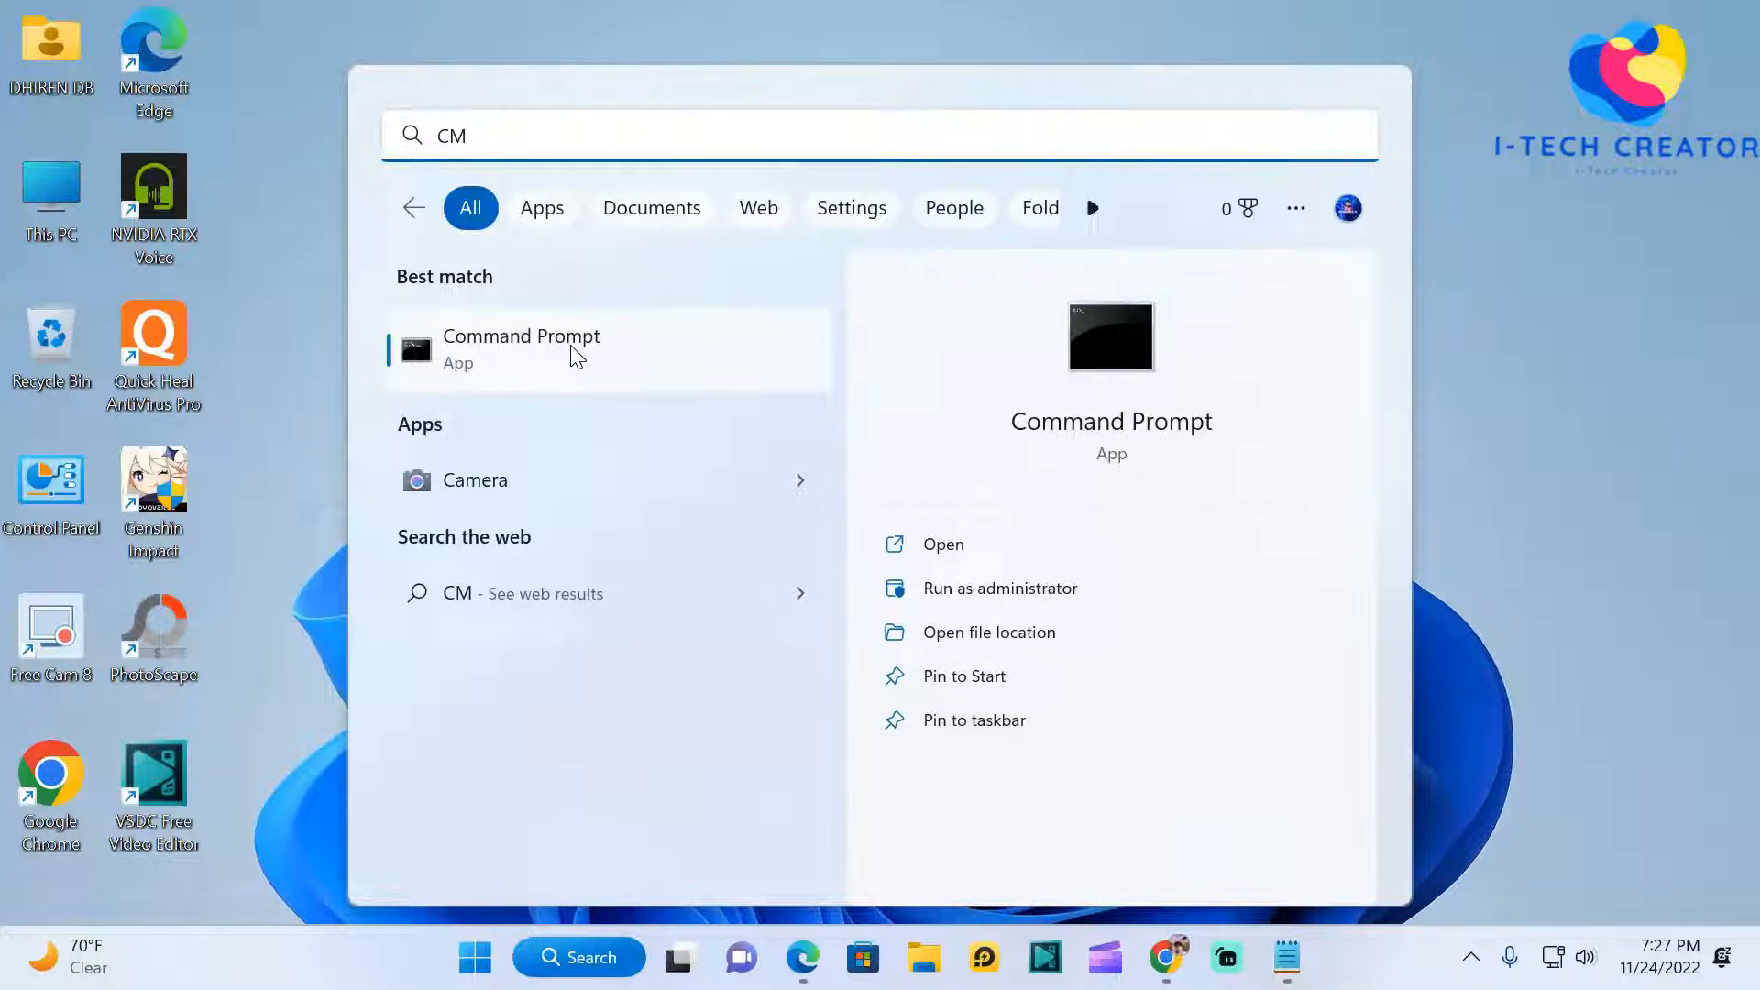
right_click(521, 348)
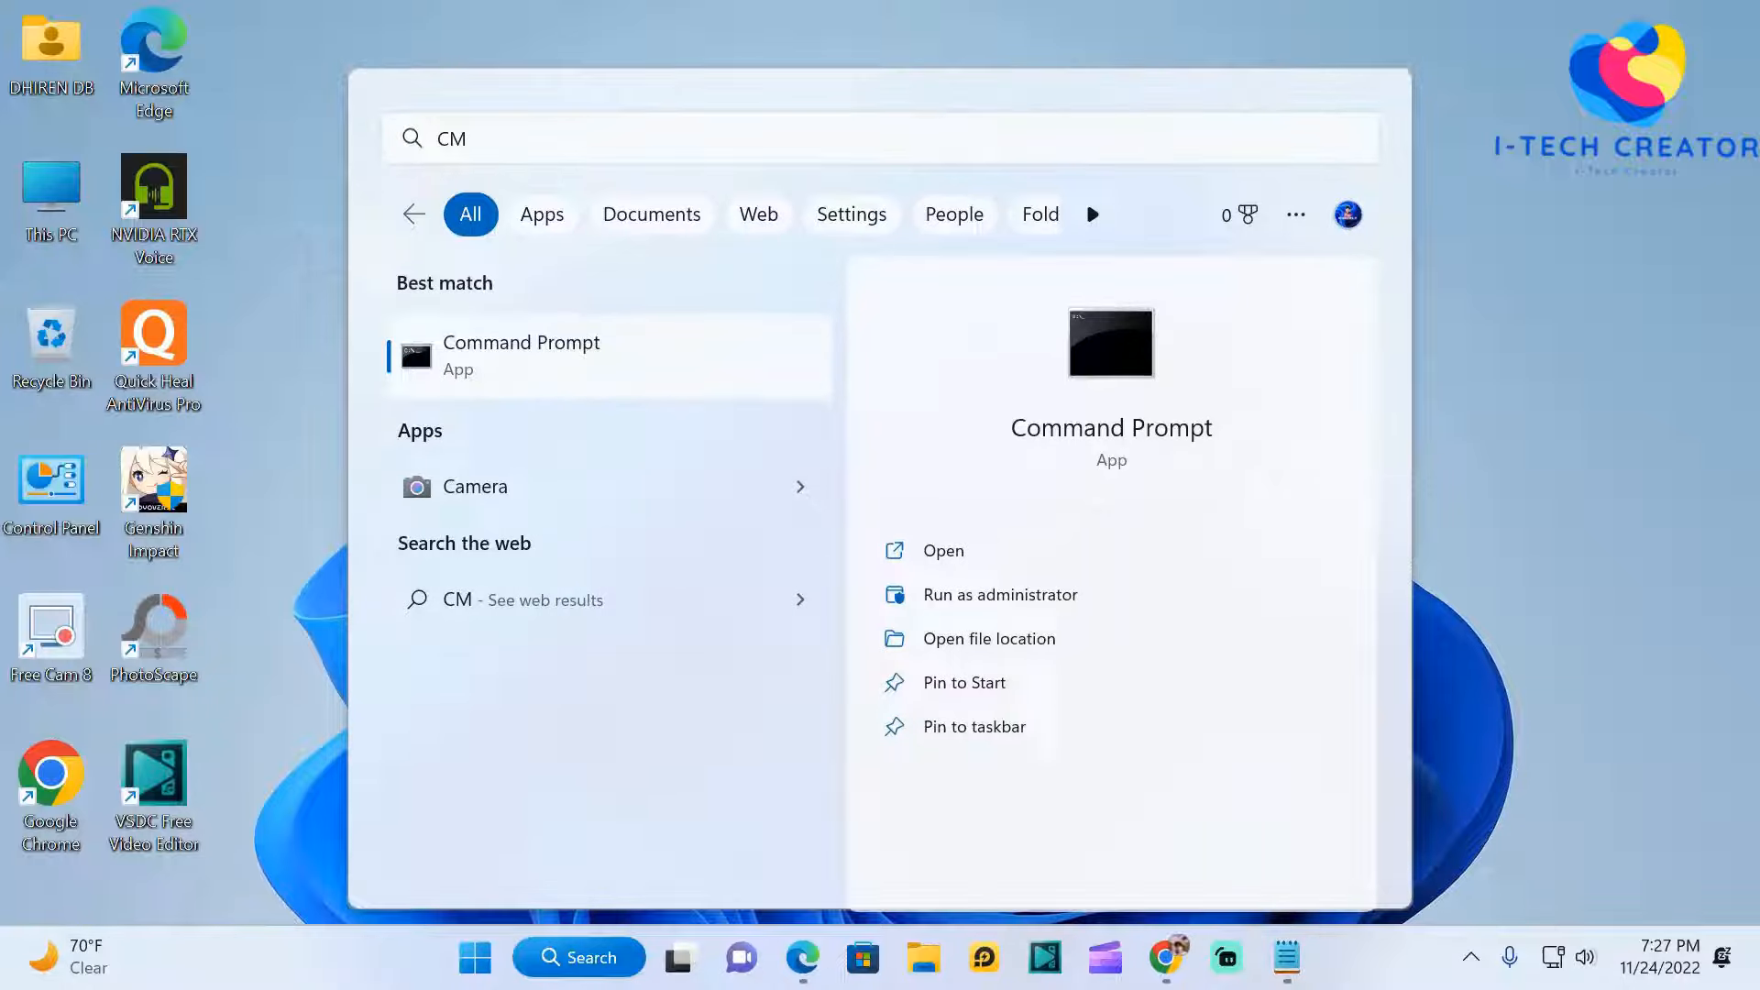
click(999, 594)
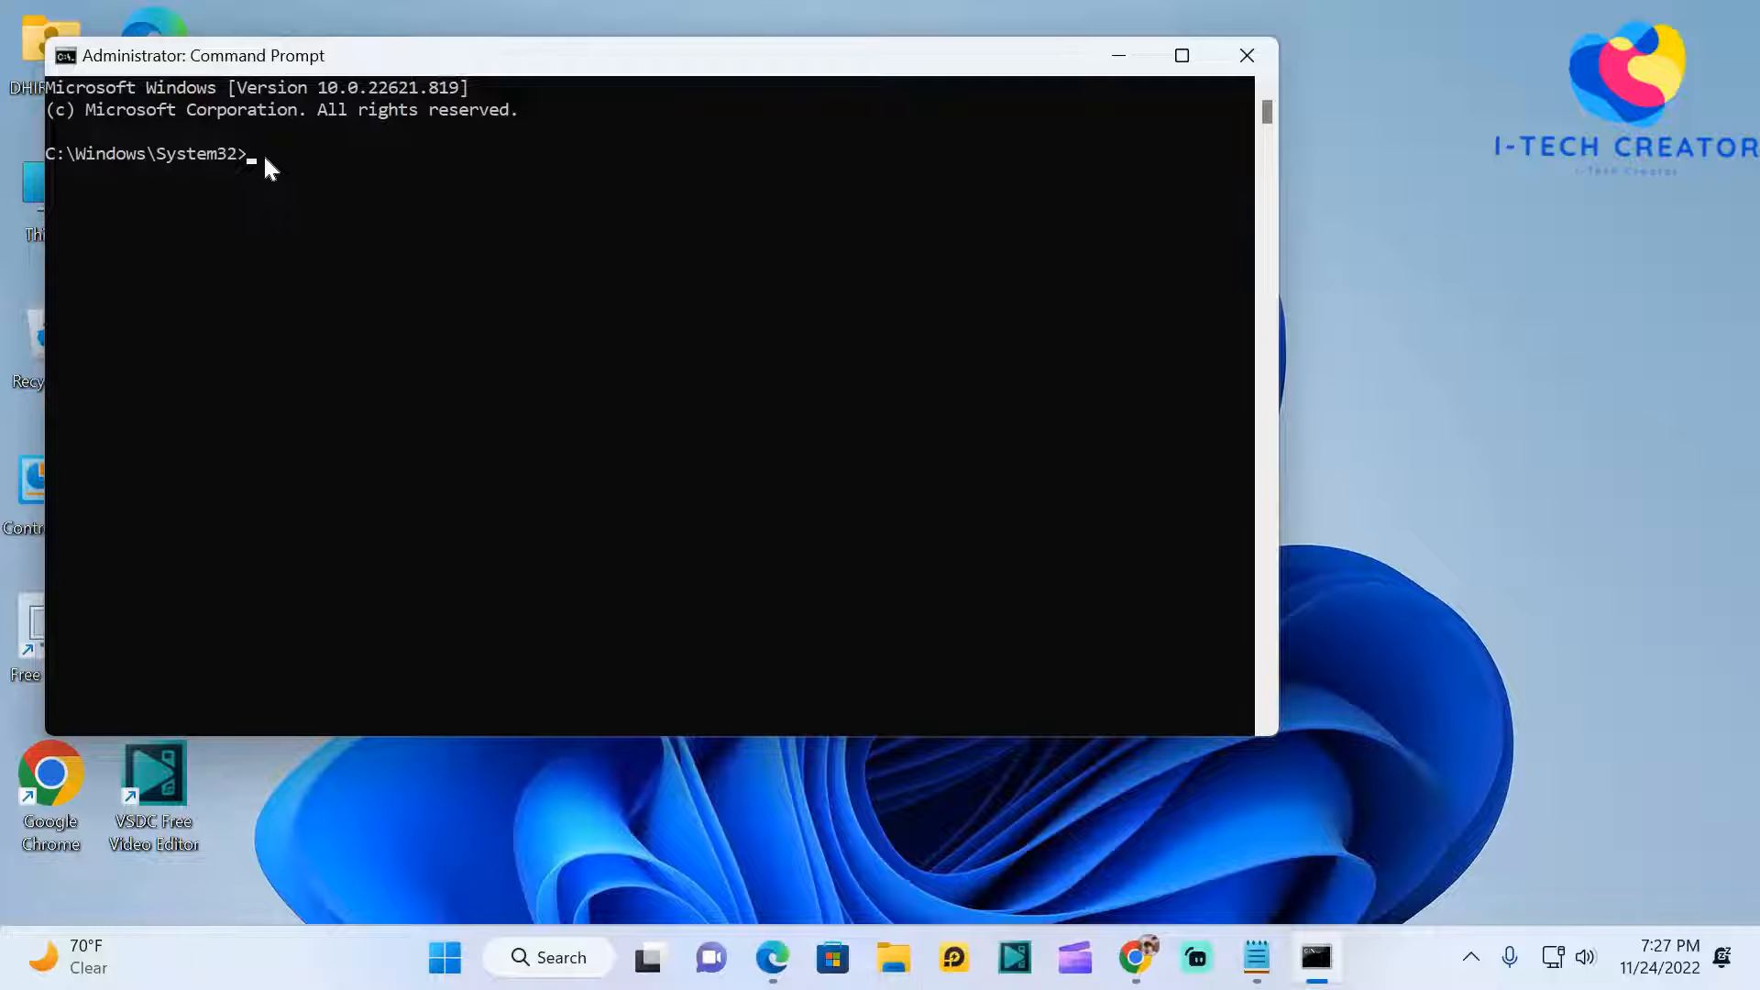
Run attrib -h -r -s /s /d H:\*.*, correcting the drive letter from g to H.
text(attrib -h -r -s /s /d g:\*.*)
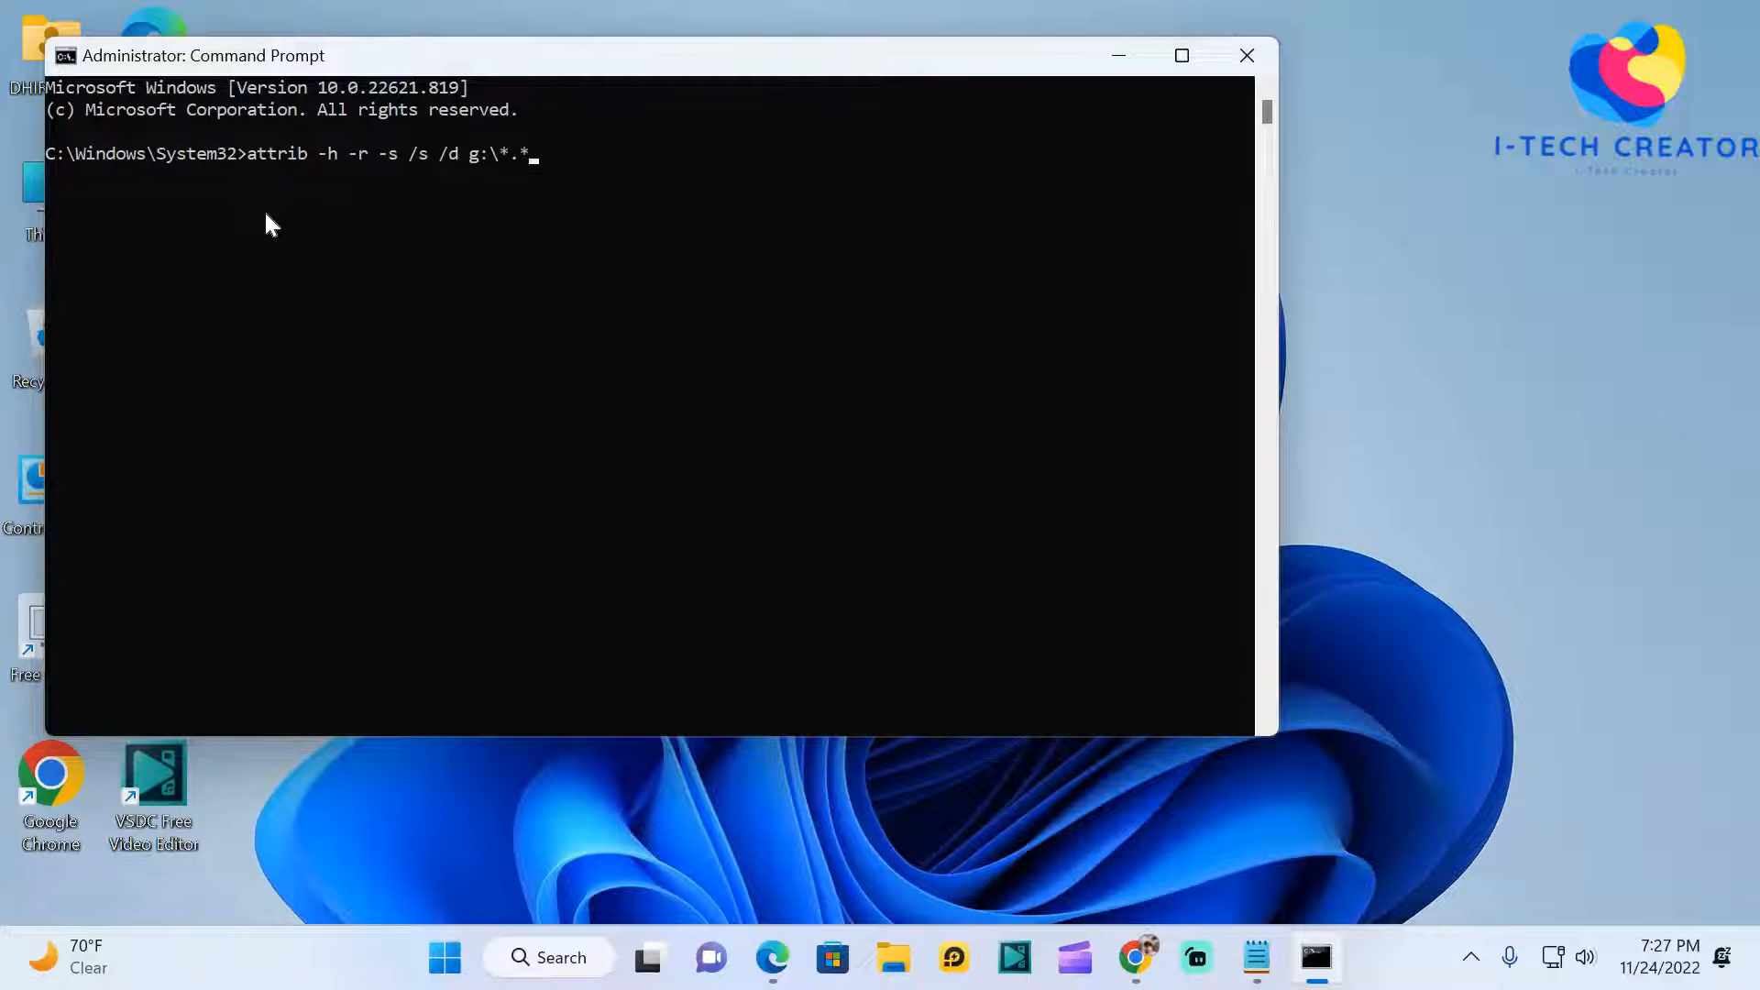
mouse_move(299, 179)
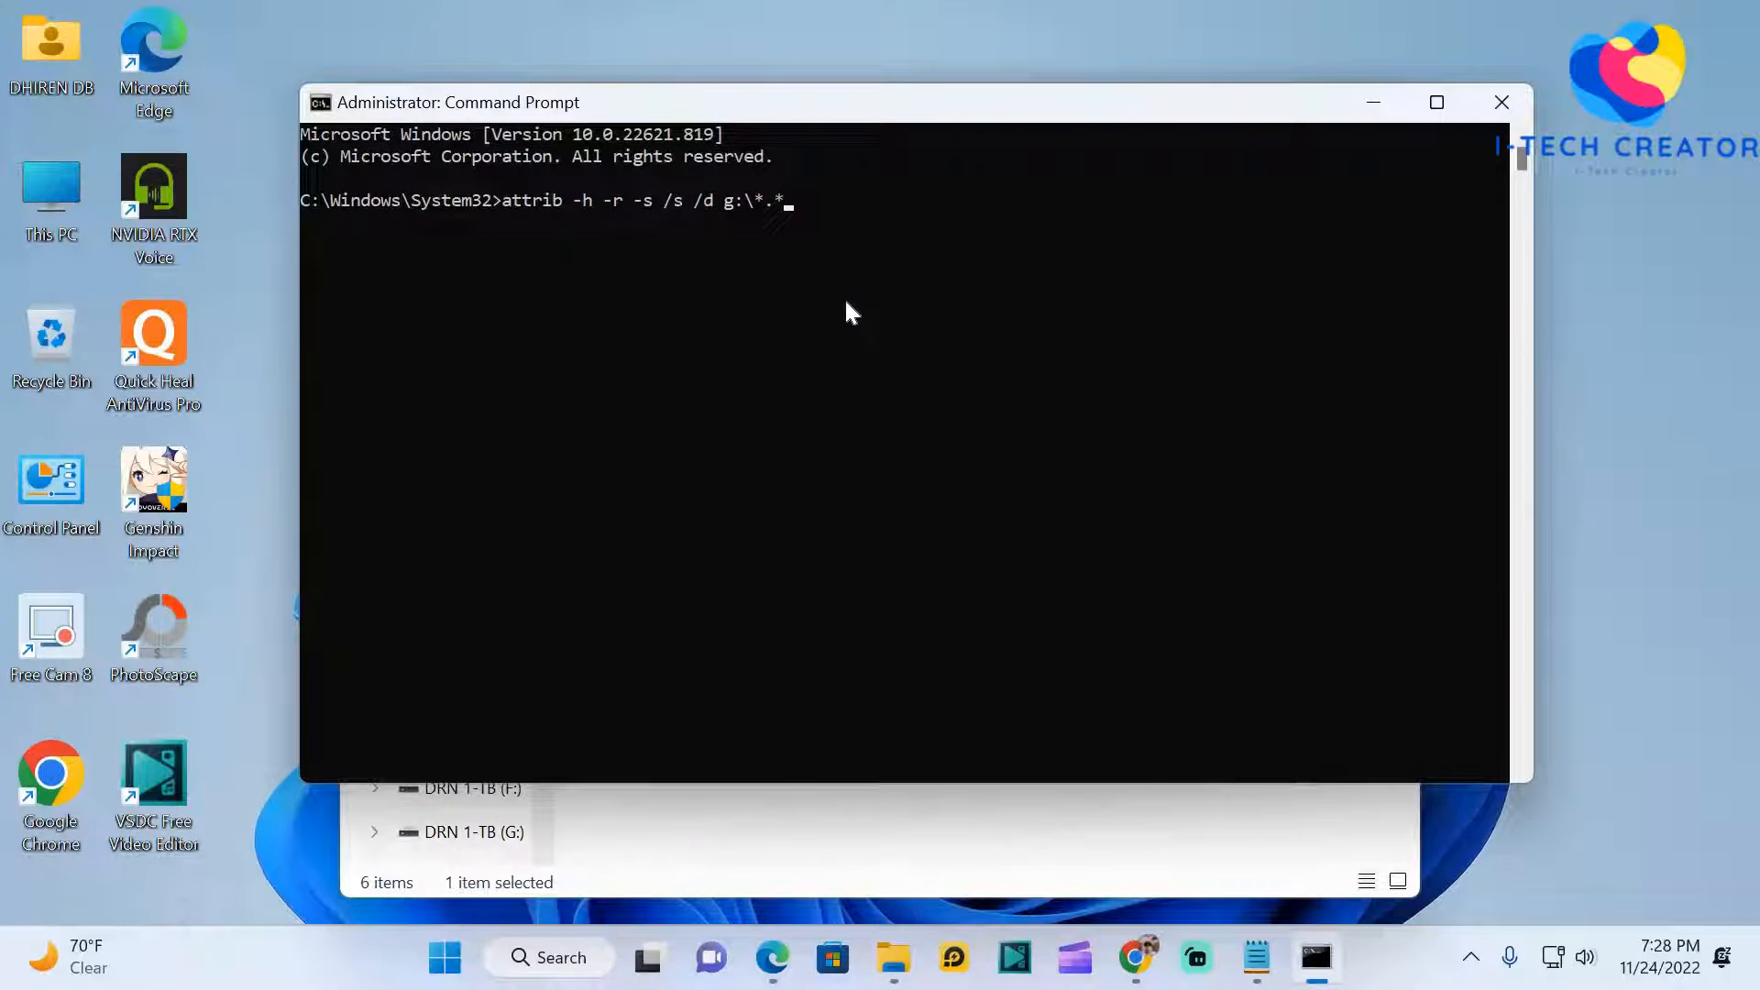
mouse_move(909, 367)
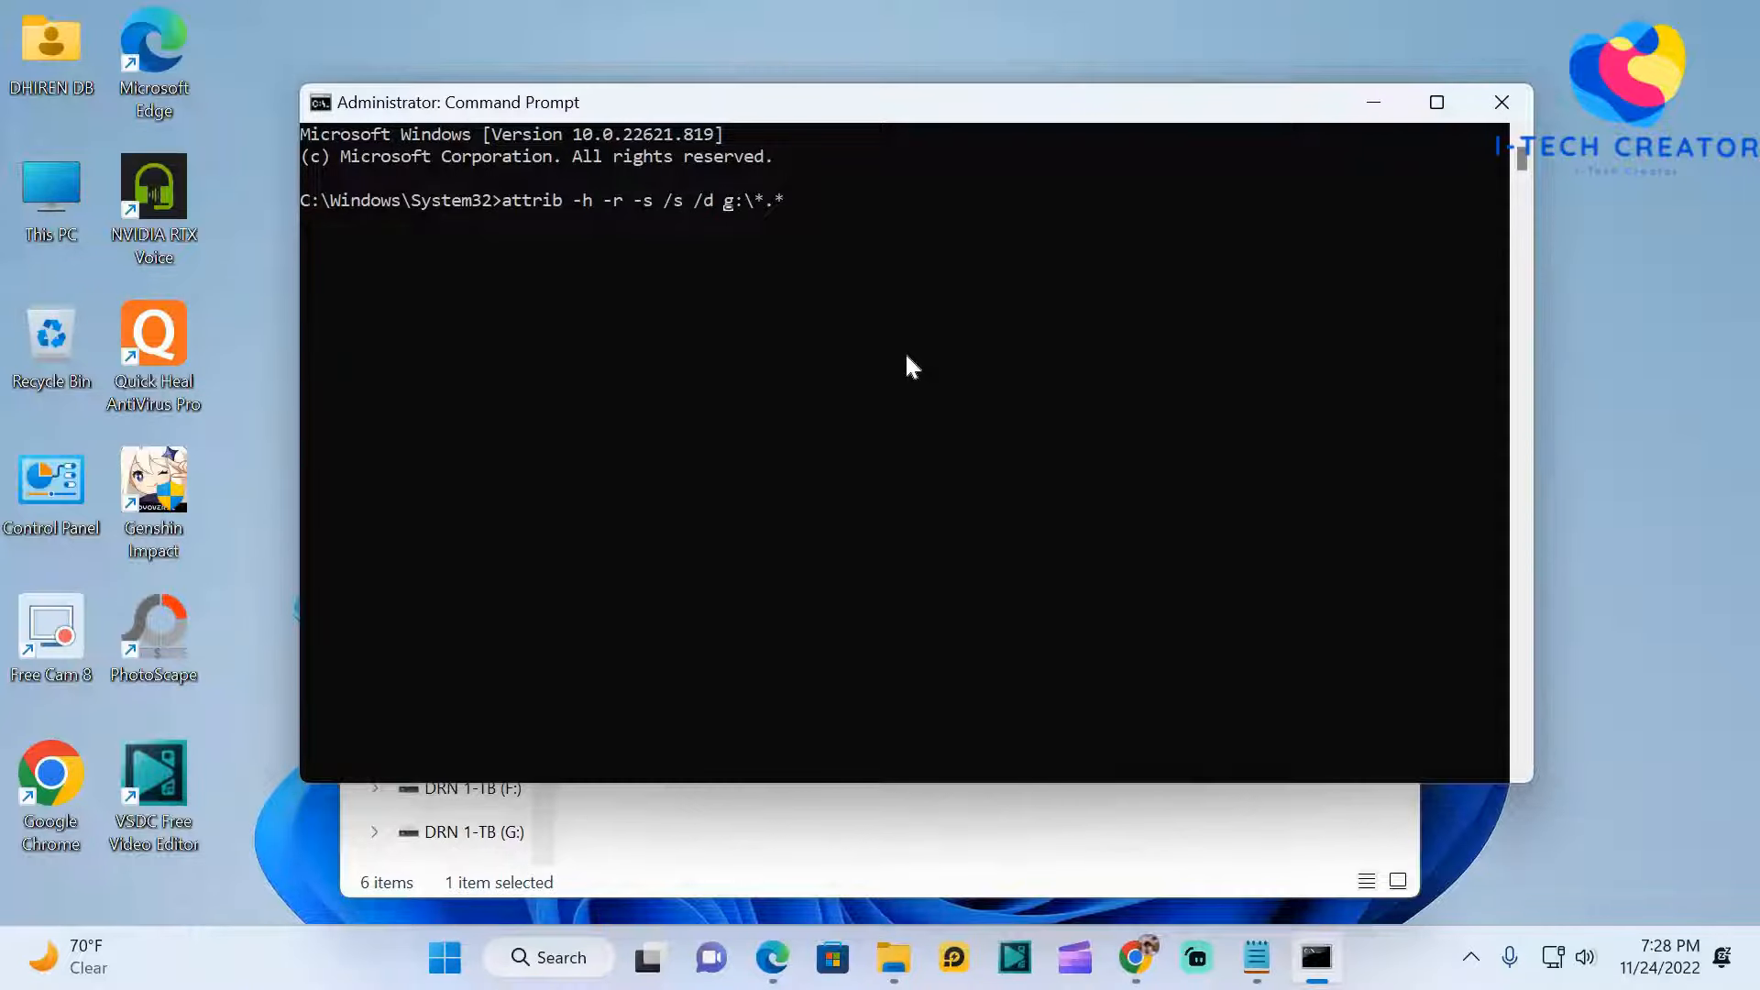
key(Backspace)
text(H)
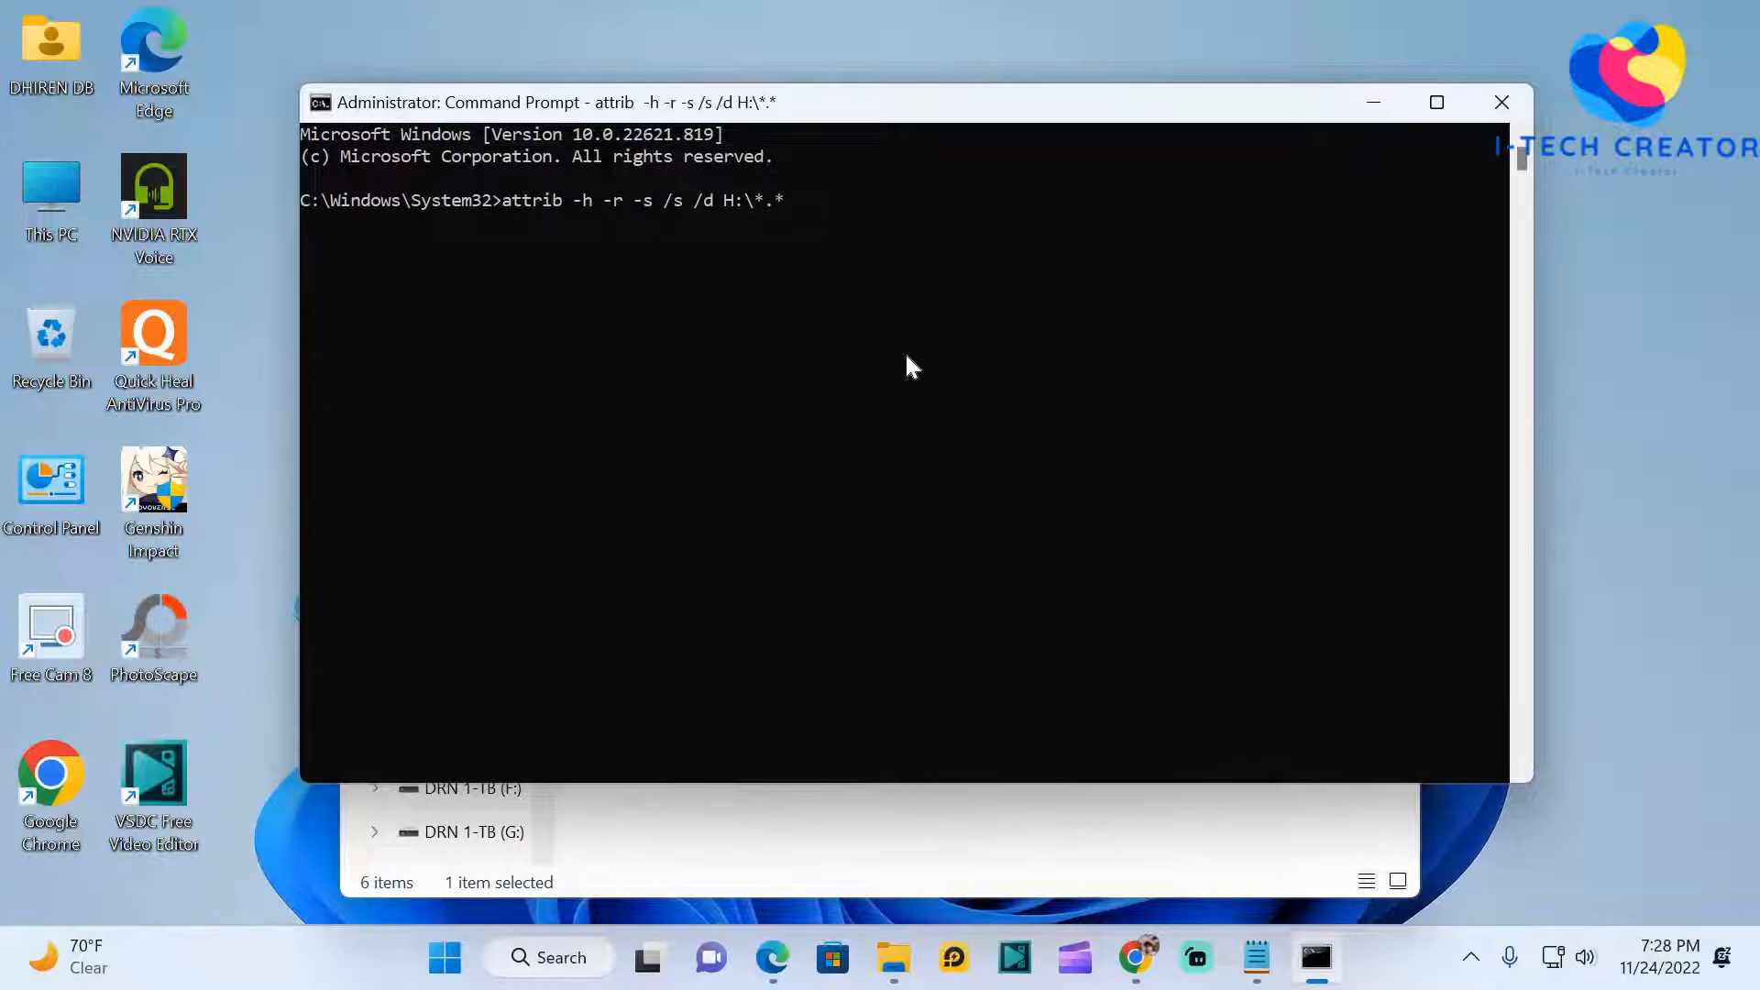
key(enter)
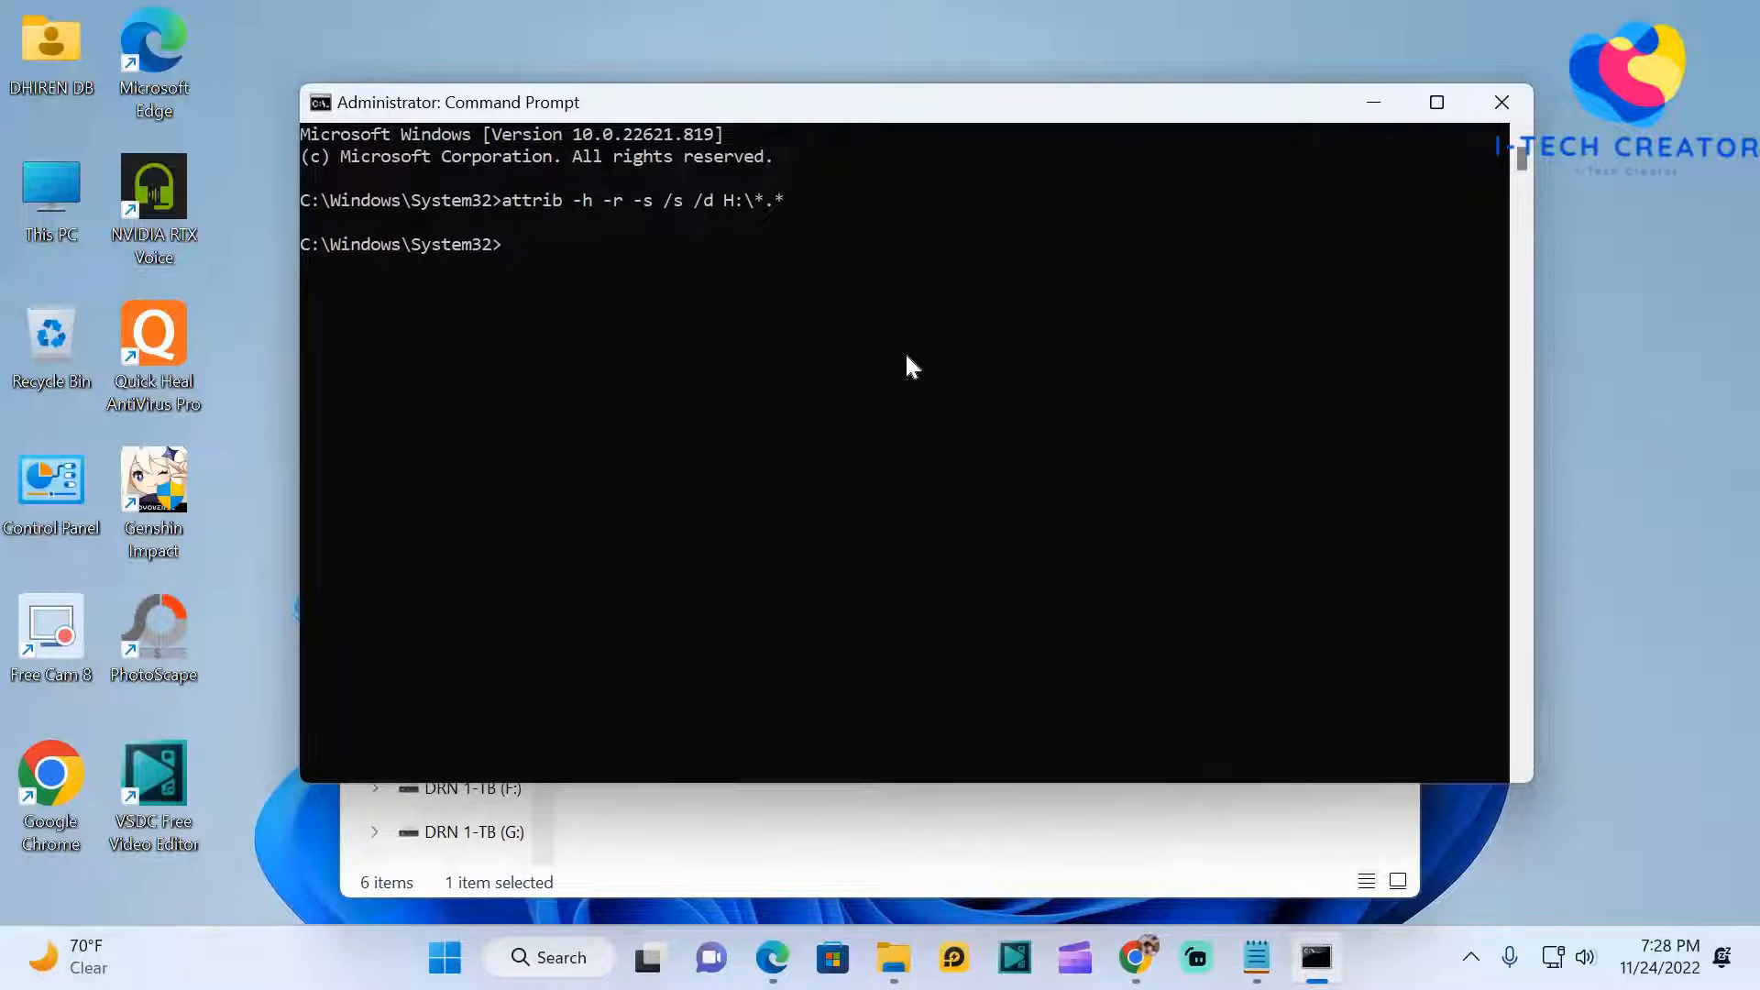
mouse_move(819, 827)
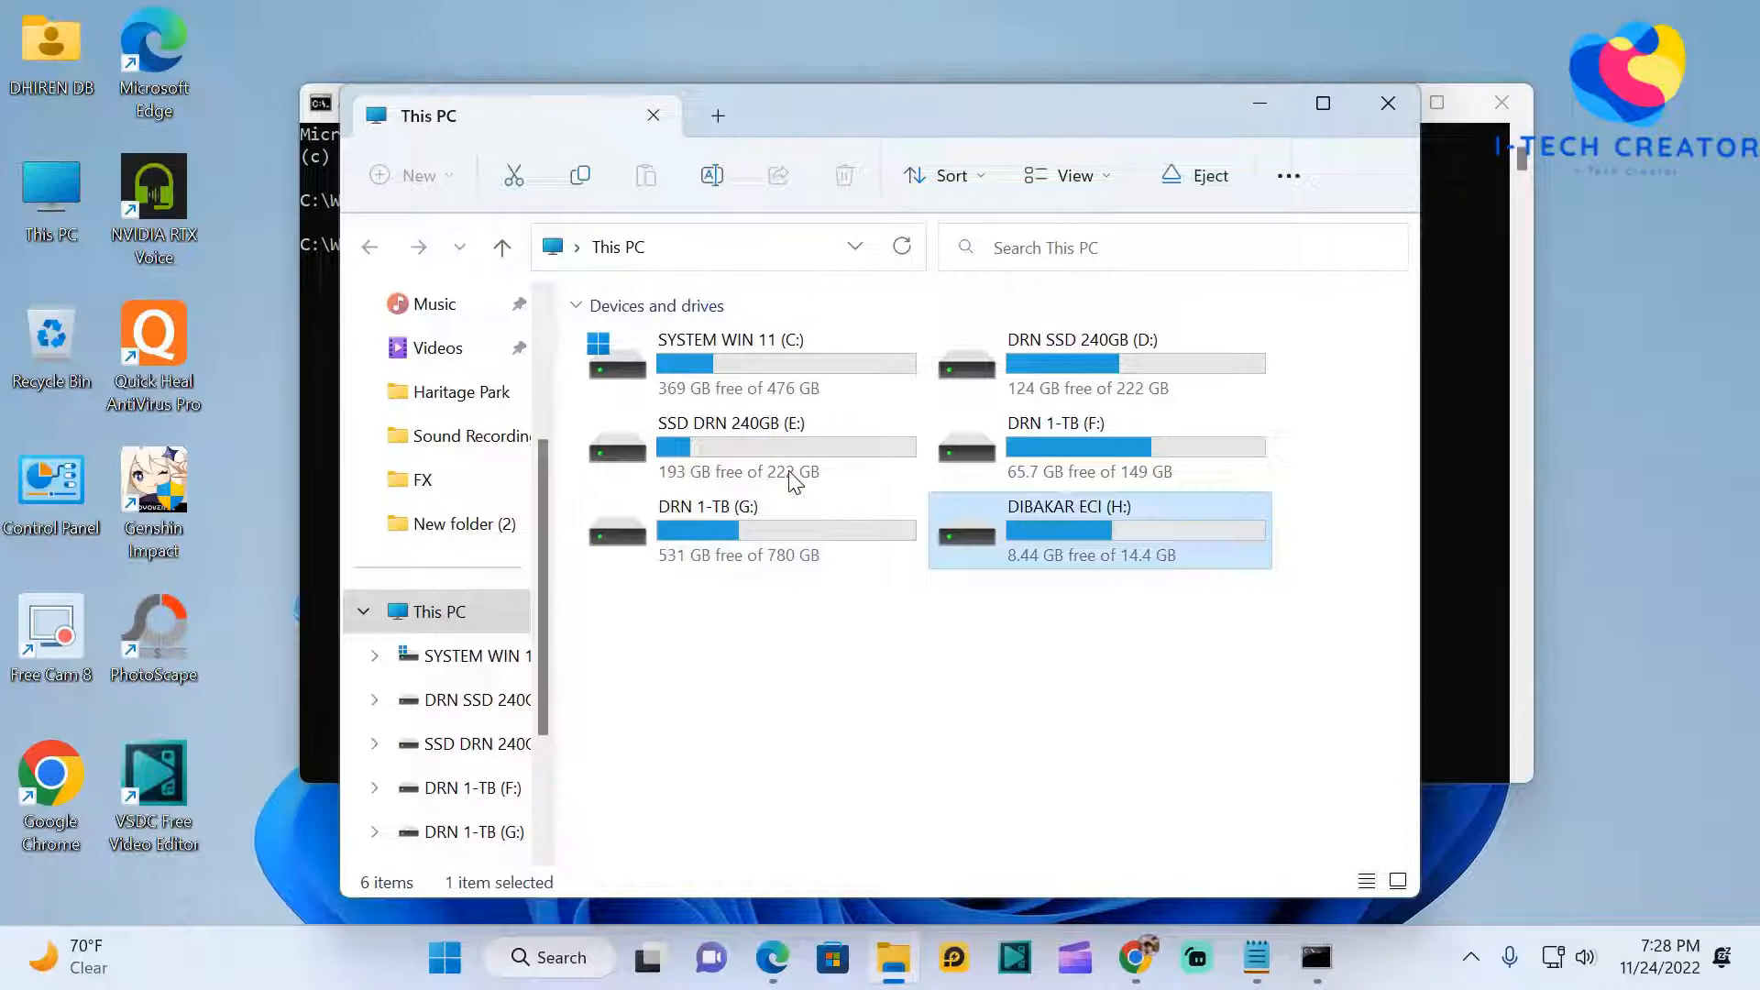
Browse drive H: where the recovered nameless folder and System Volume Information now appear.
double_click(1099, 528)
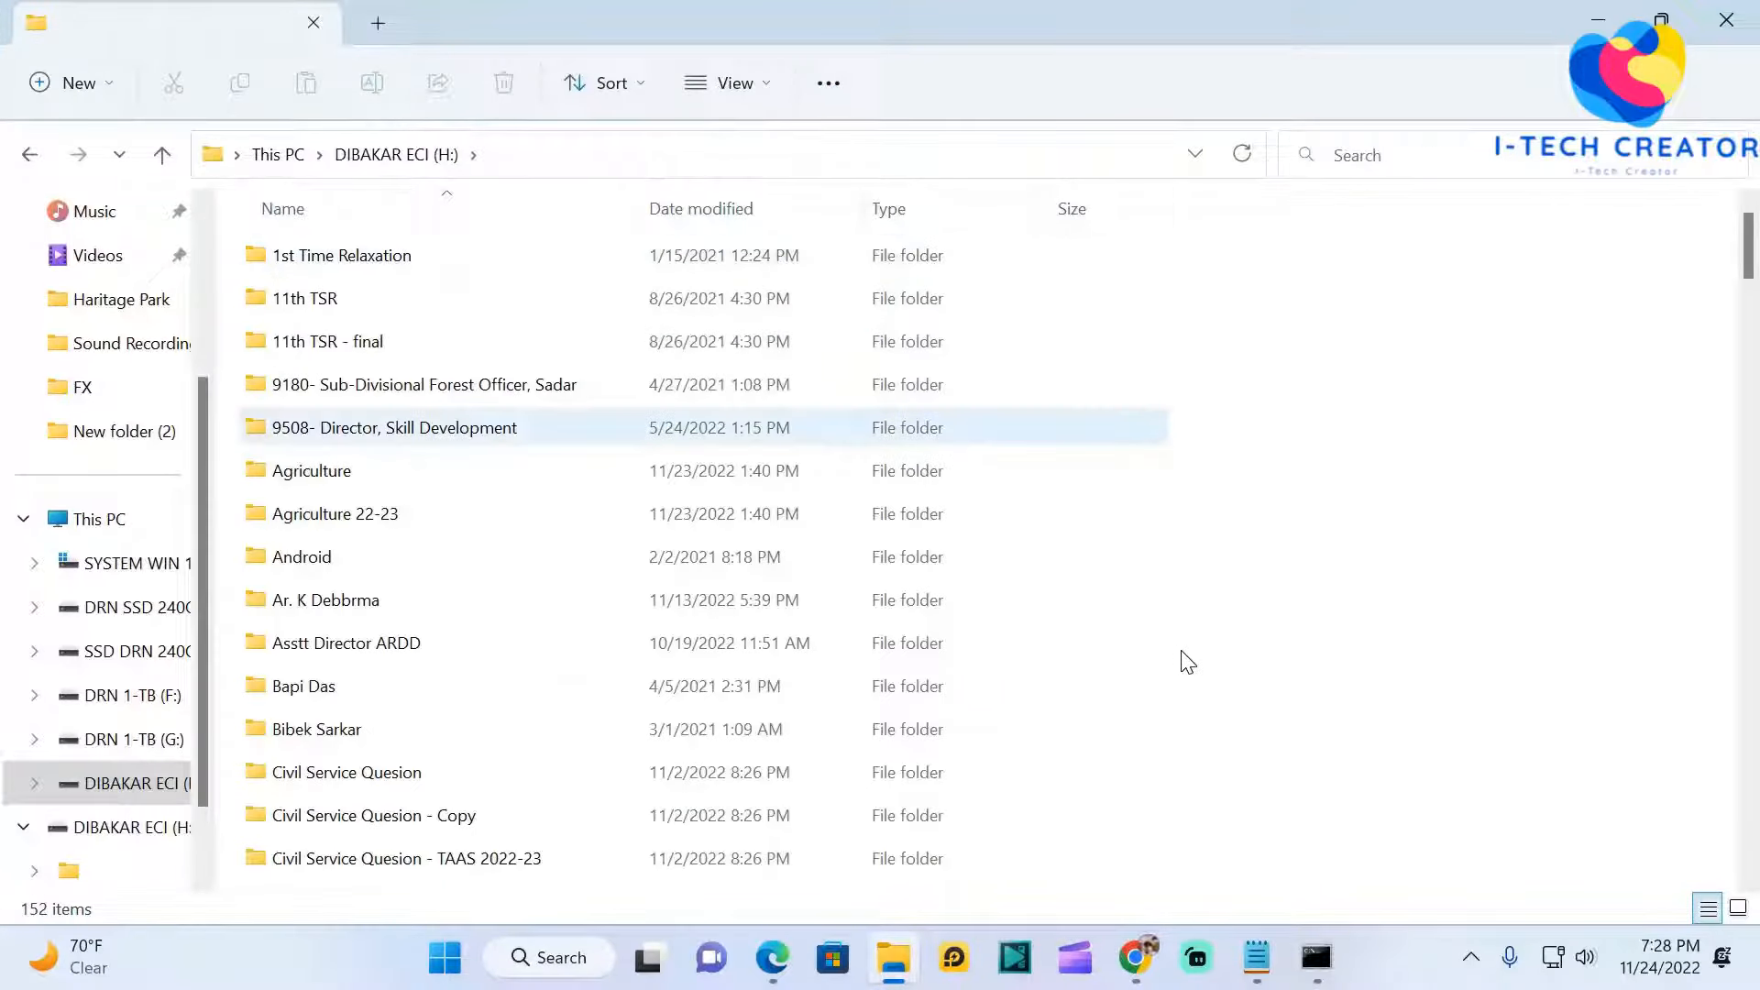
scroll(down, 3)
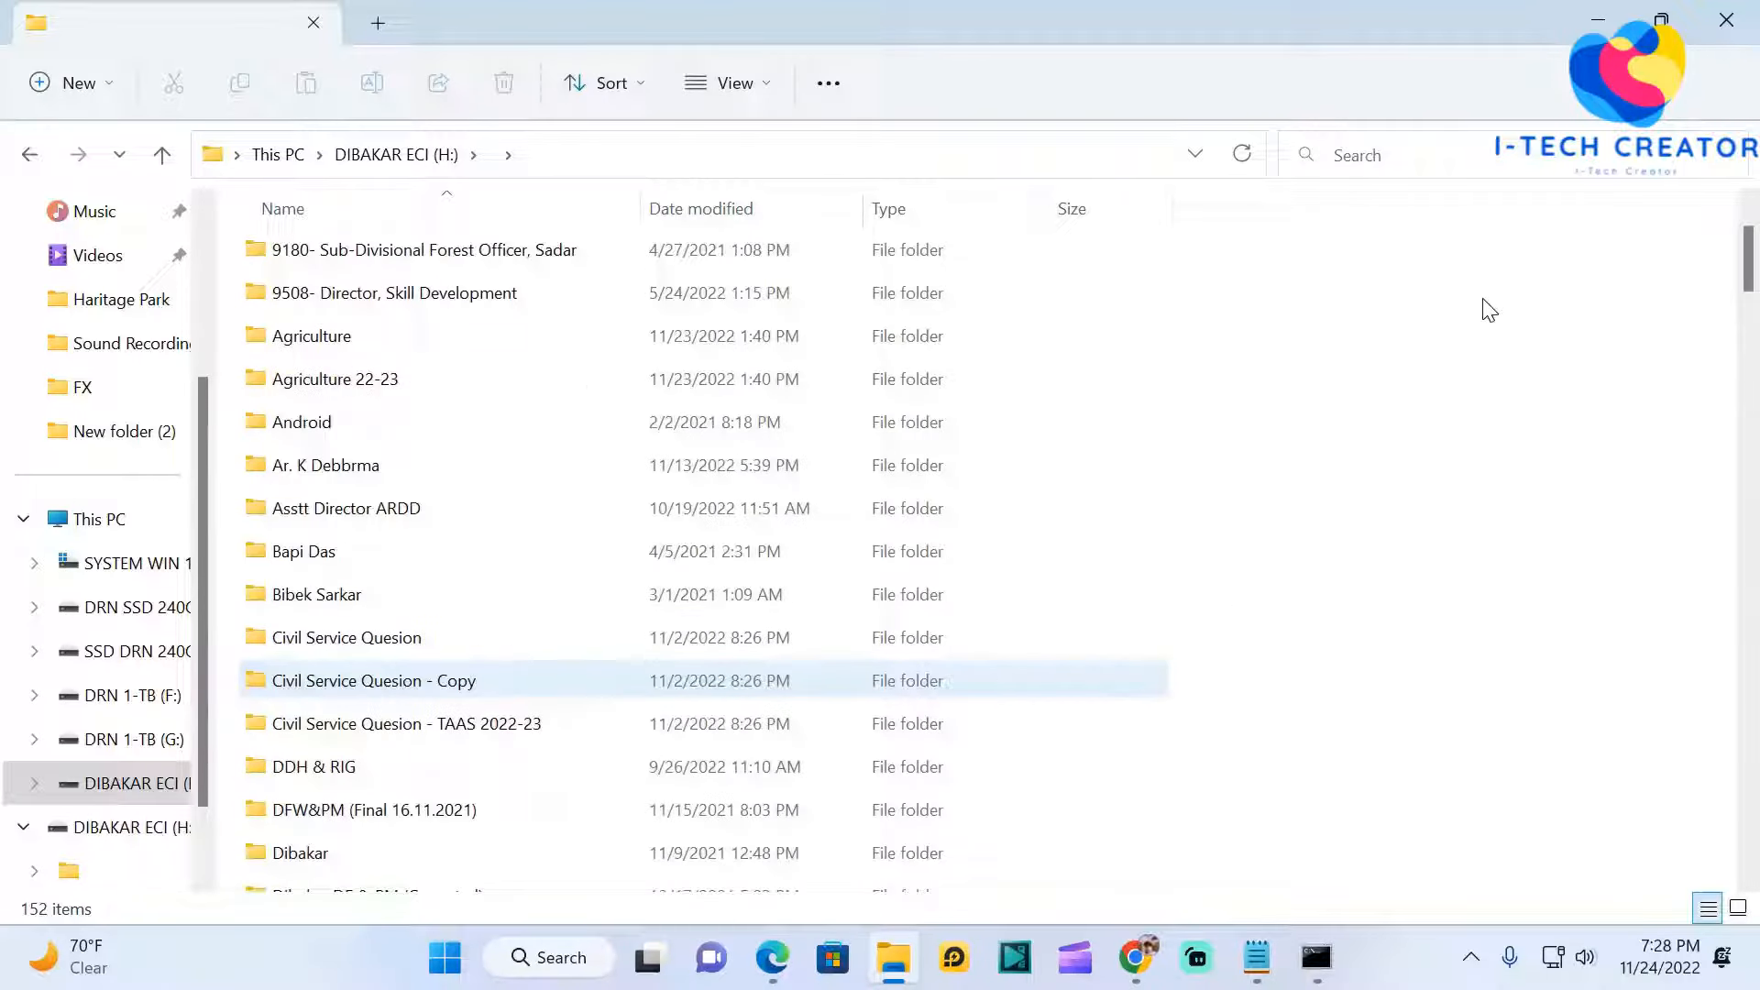
click(1314, 959)
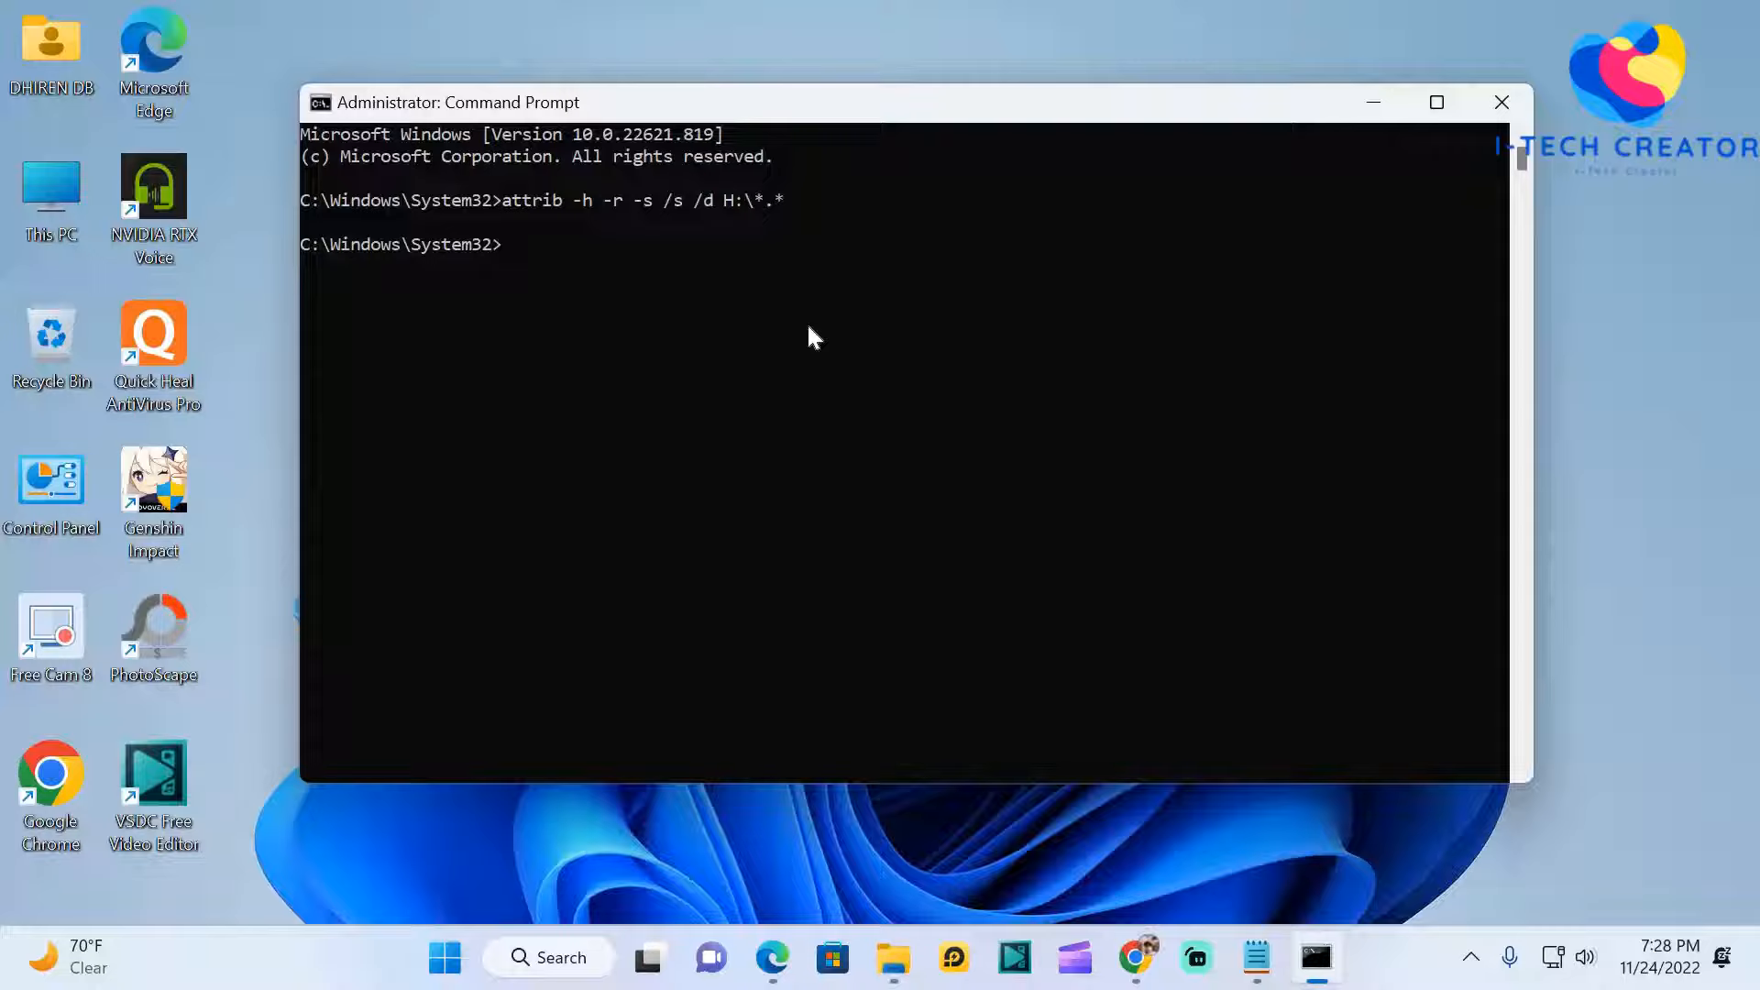
text(E)
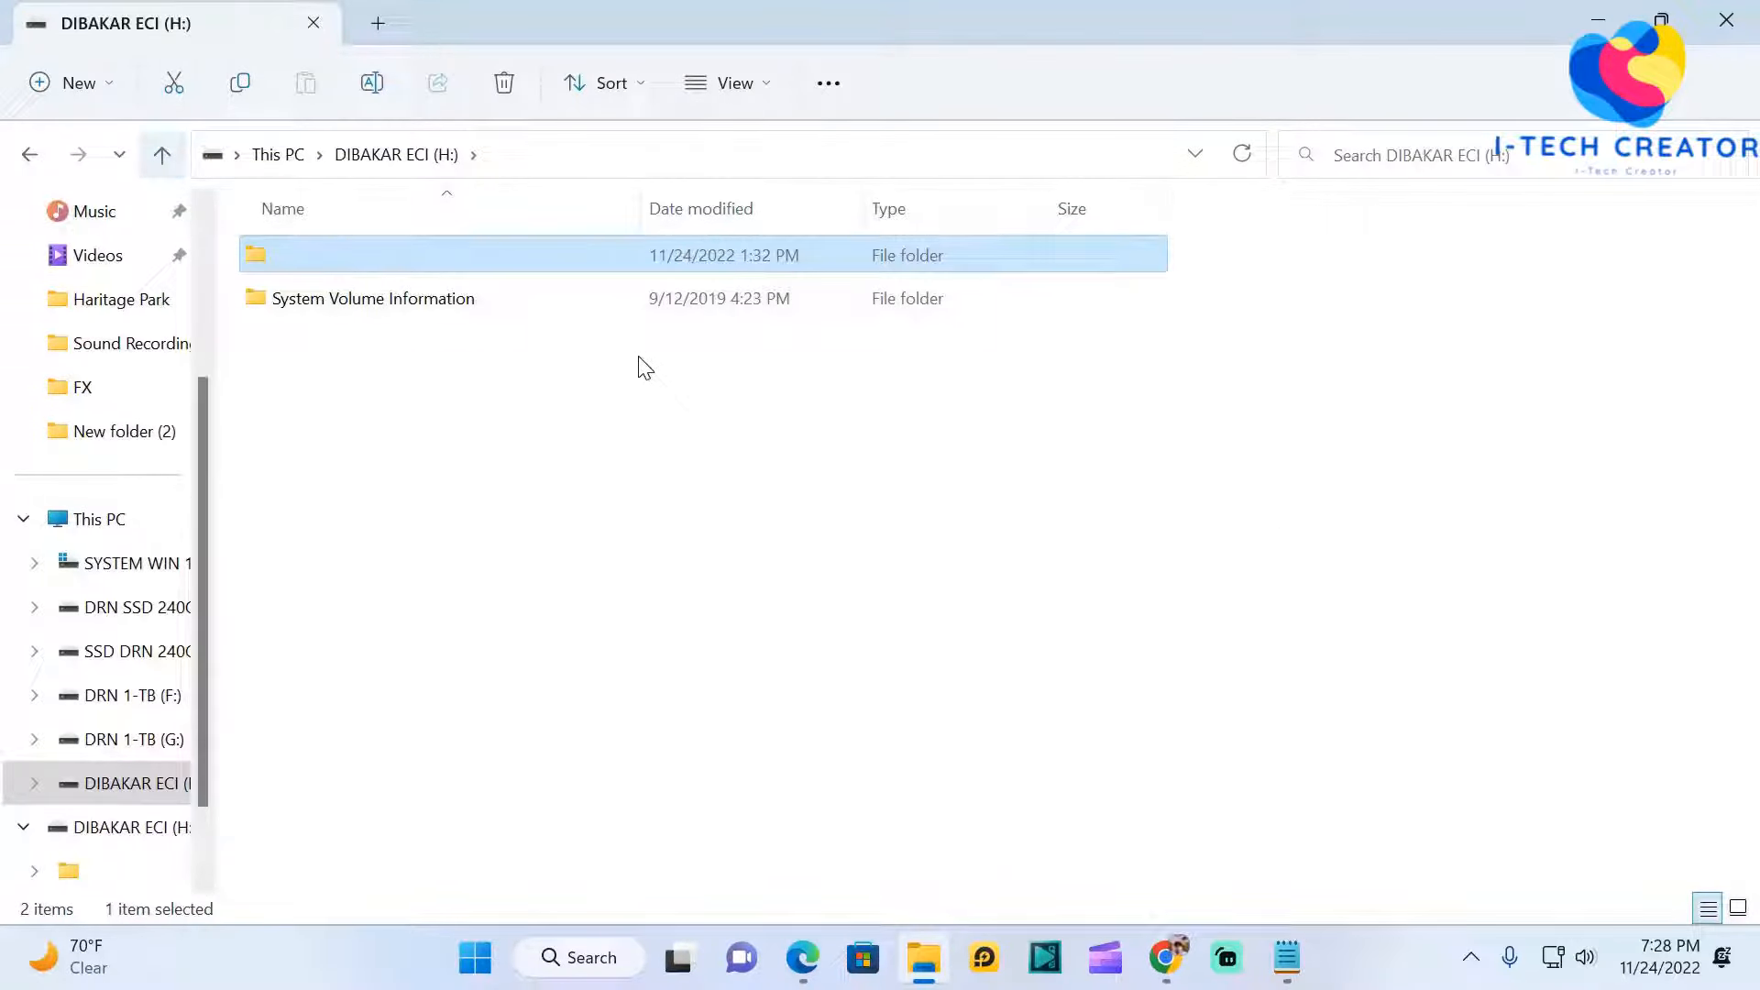
right_click(730, 353)
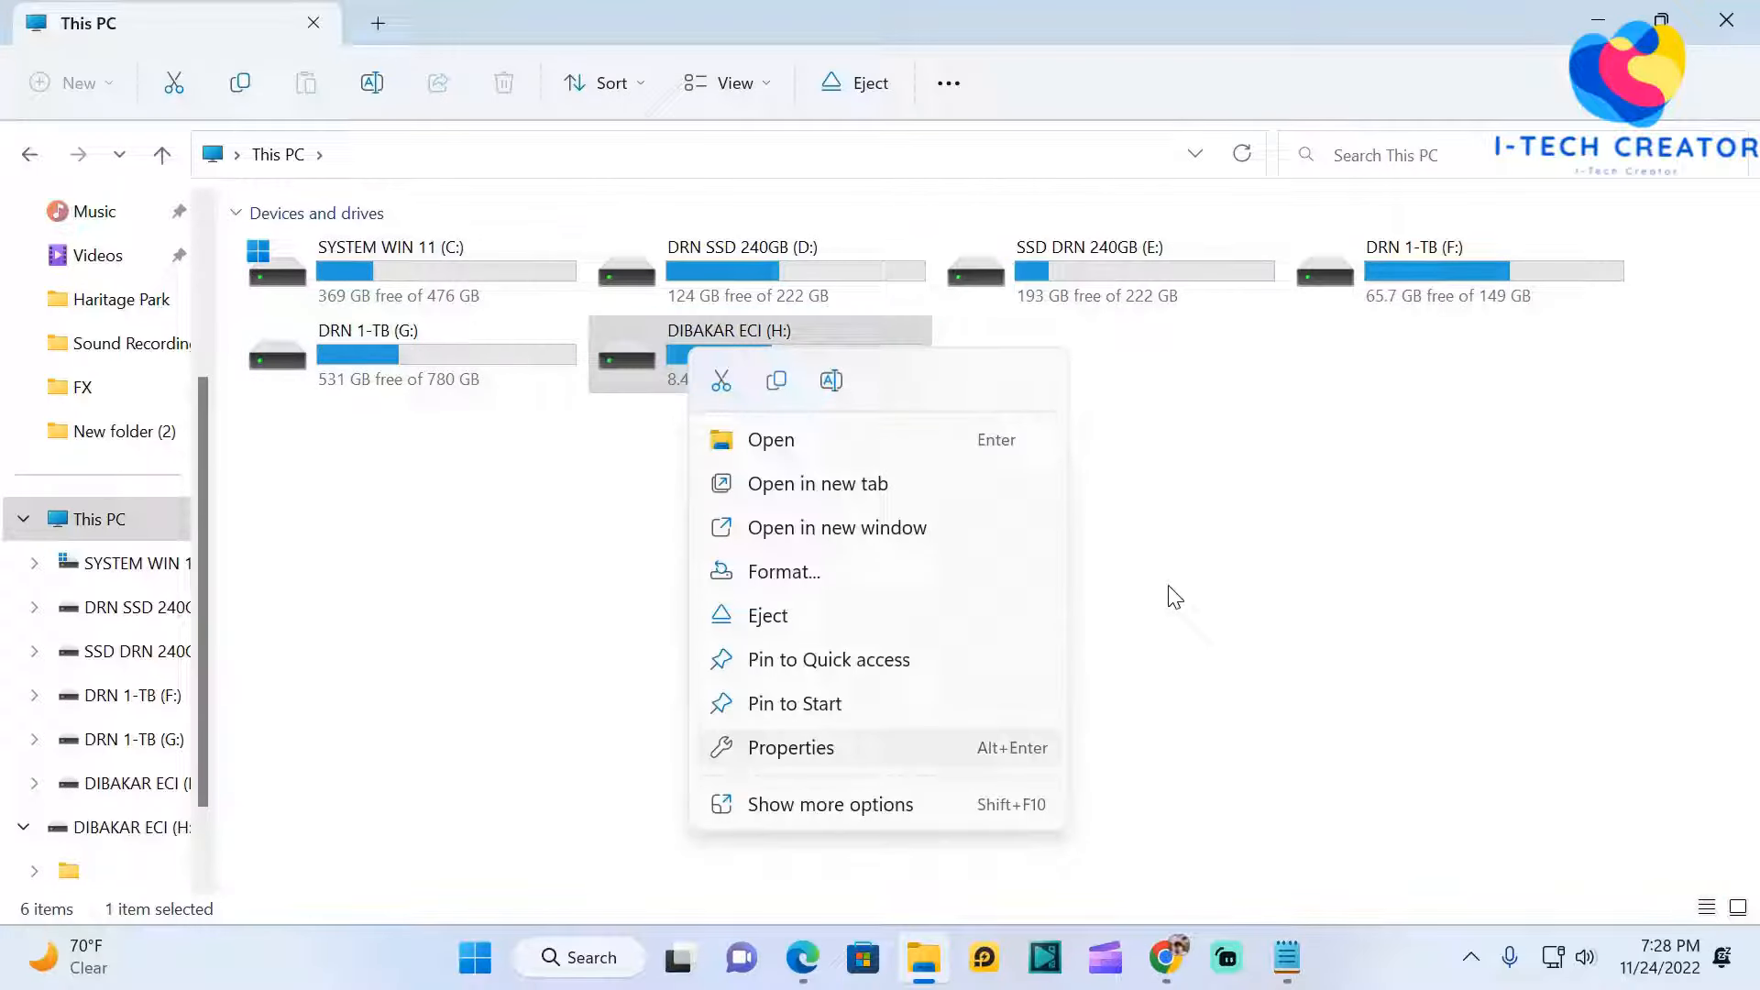
click(790, 748)
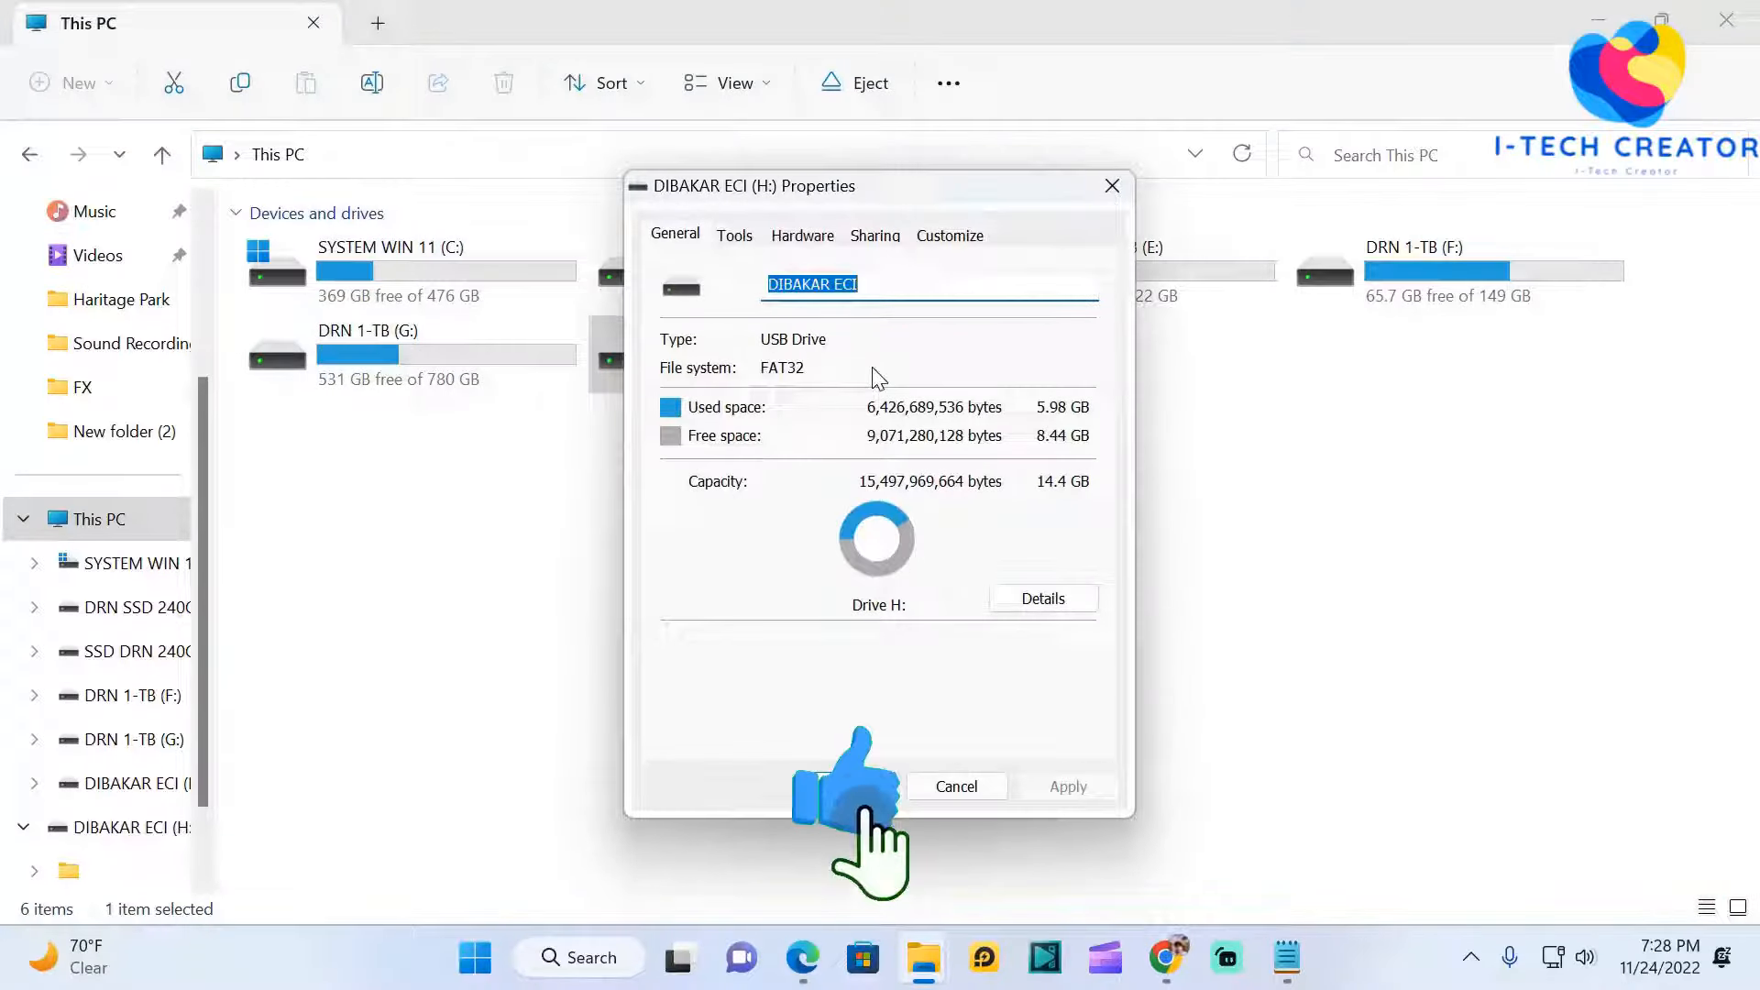
click(956, 787)
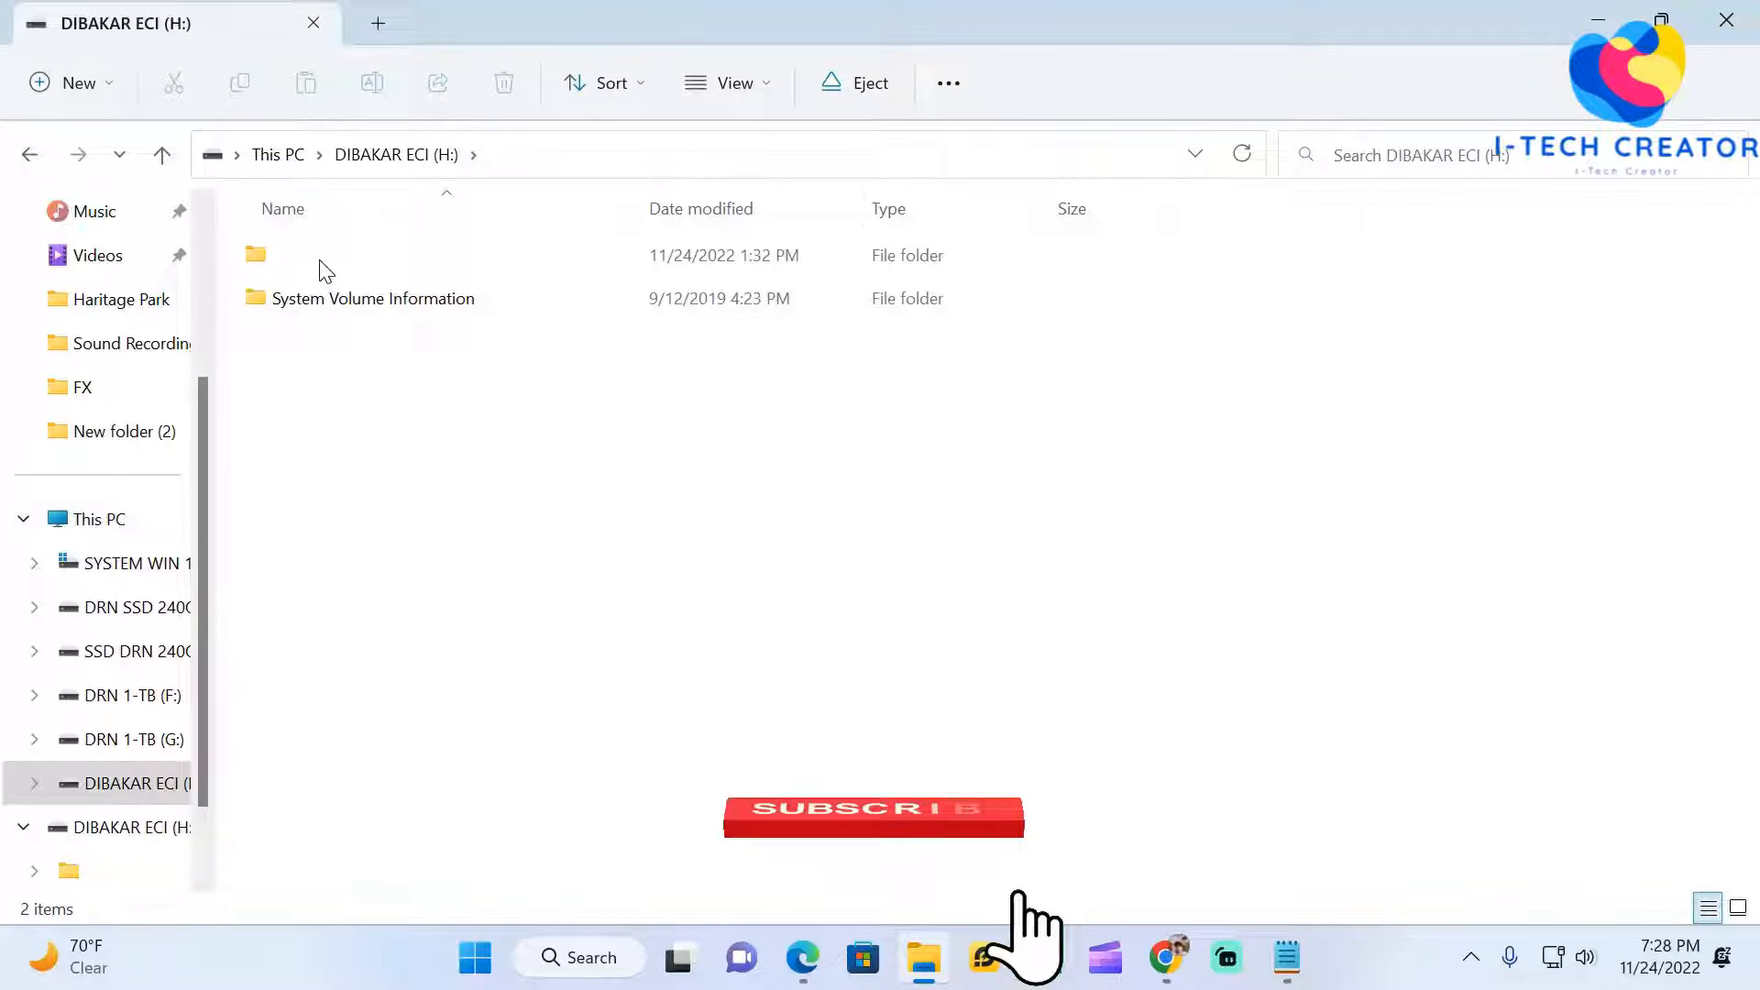